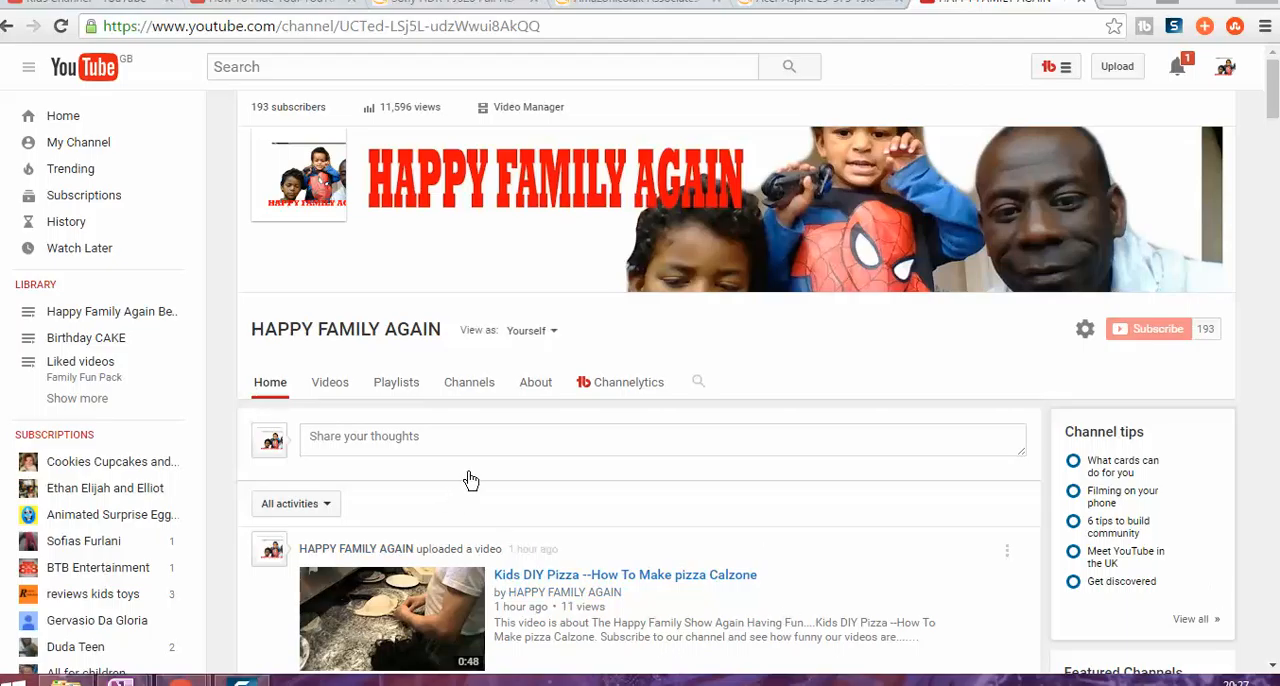
pyautogui.moveTo(757, 380)
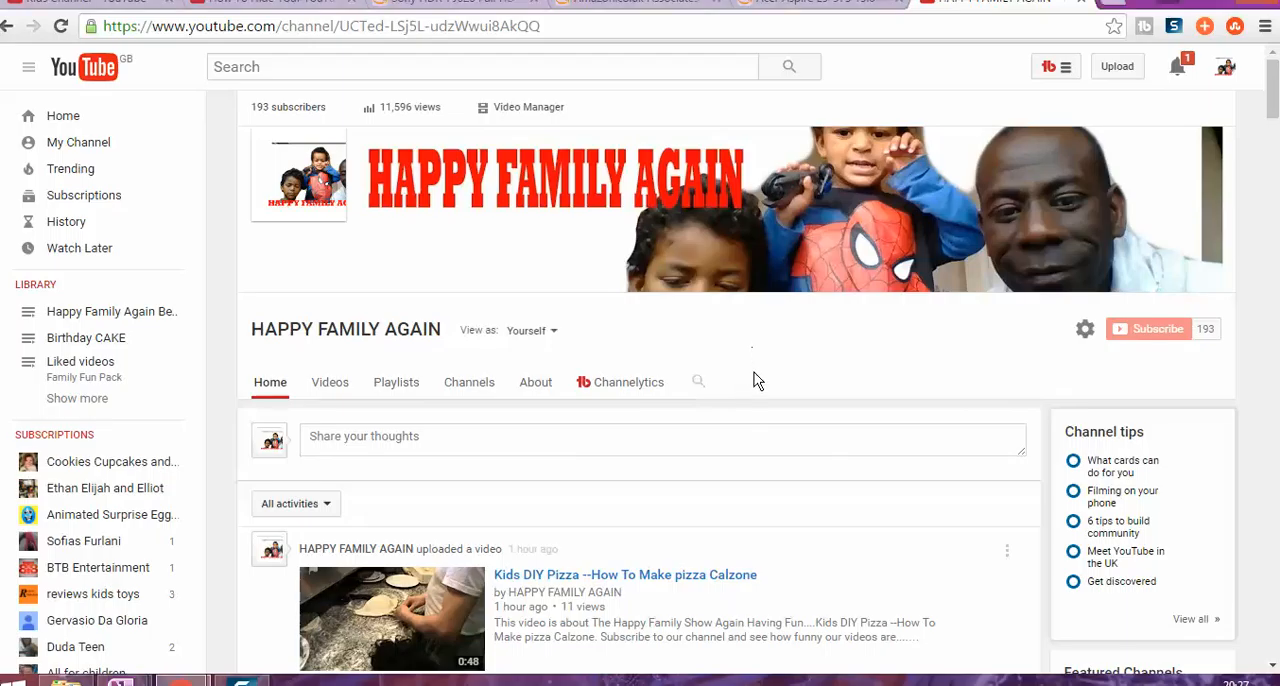
# Step: Turn on 'Customise the layout of your channel' in the channel settings dialog
pyautogui.scroll(-3)
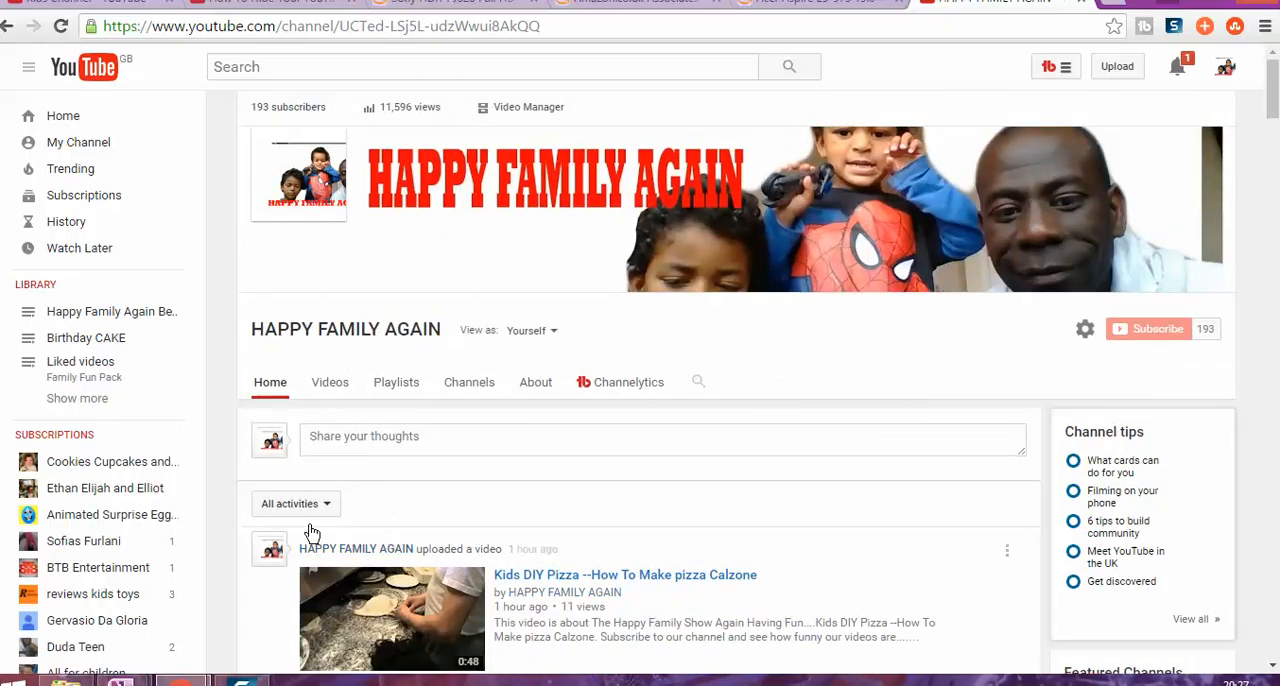
pyautogui.moveTo(1173, 376)
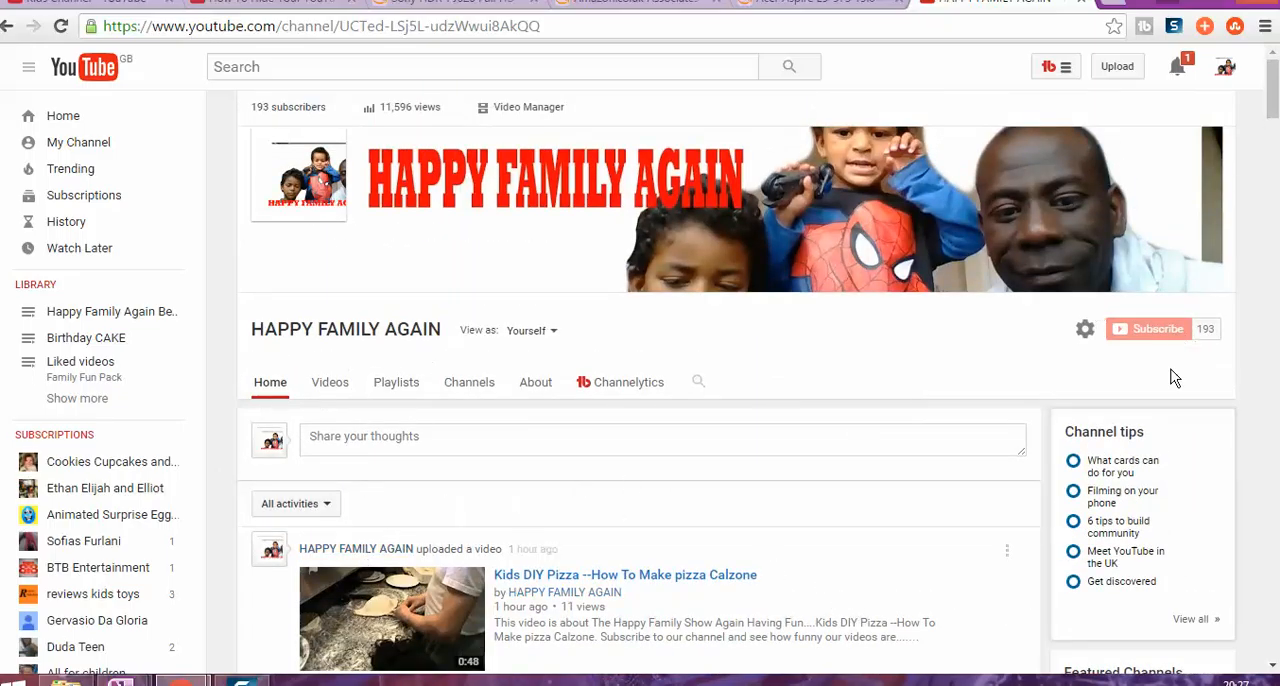
pyautogui.moveTo(604, 436)
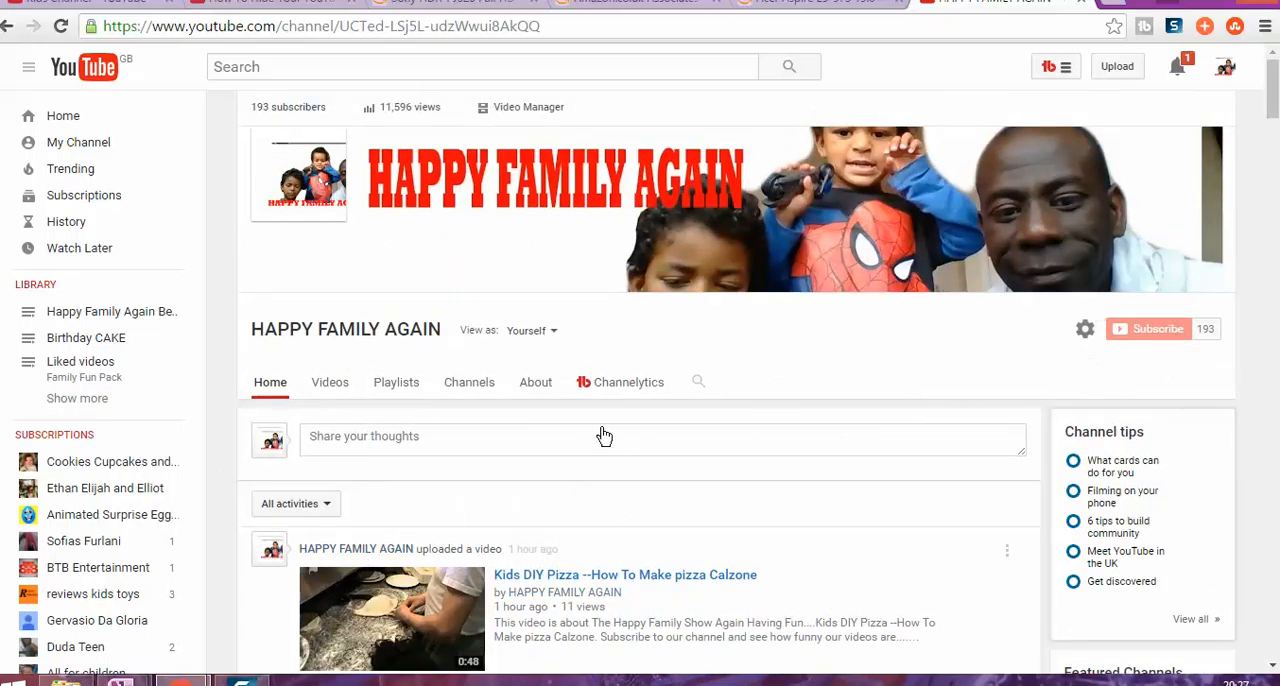
pyautogui.moveTo(1216, 78)
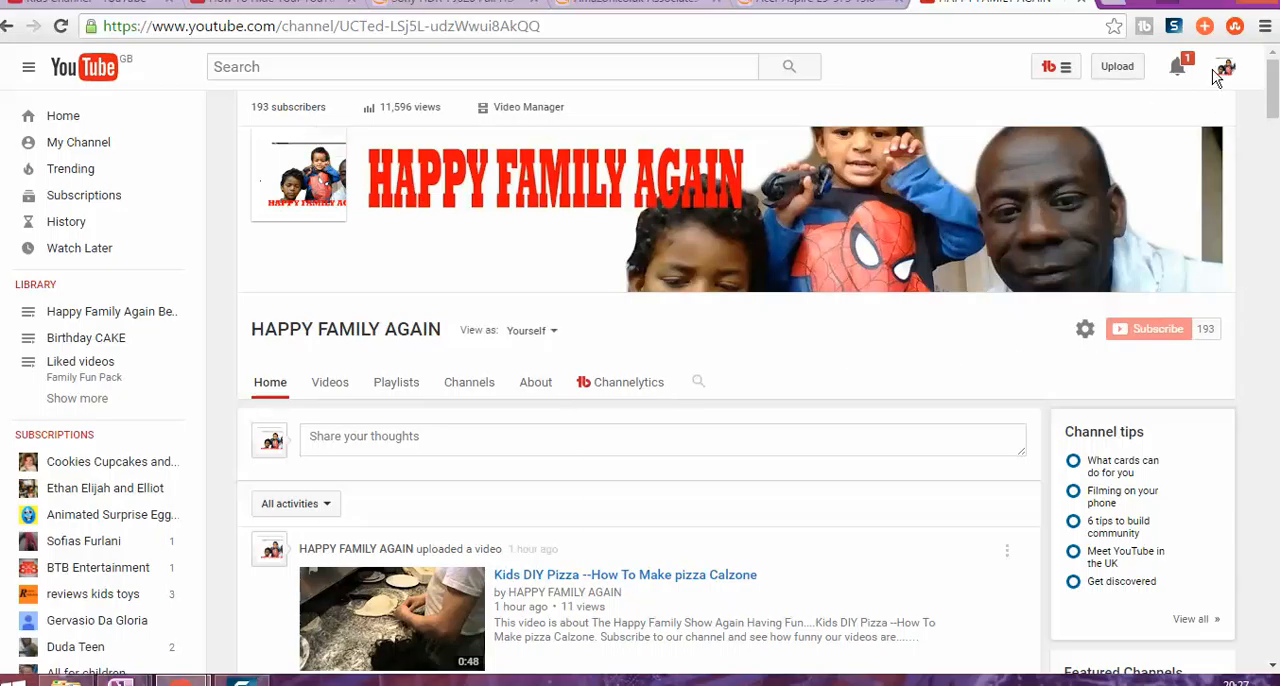
pyautogui.moveTo(712, 147)
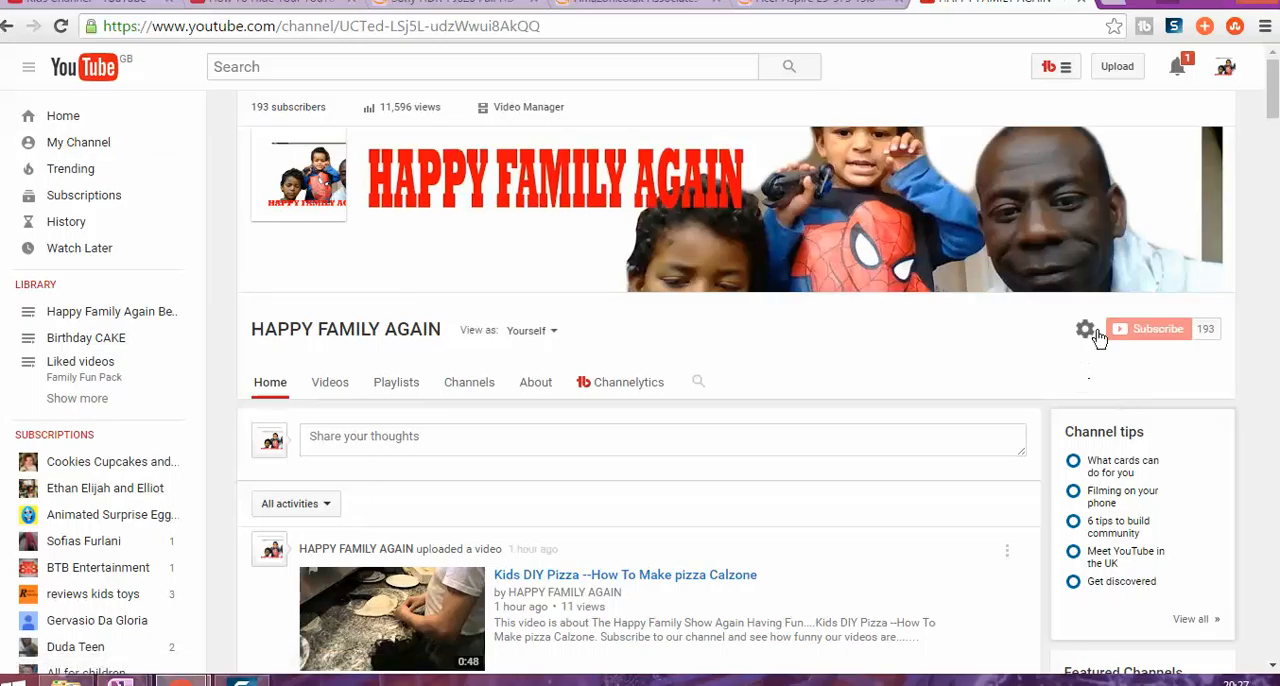
pyautogui.click(1085, 329)
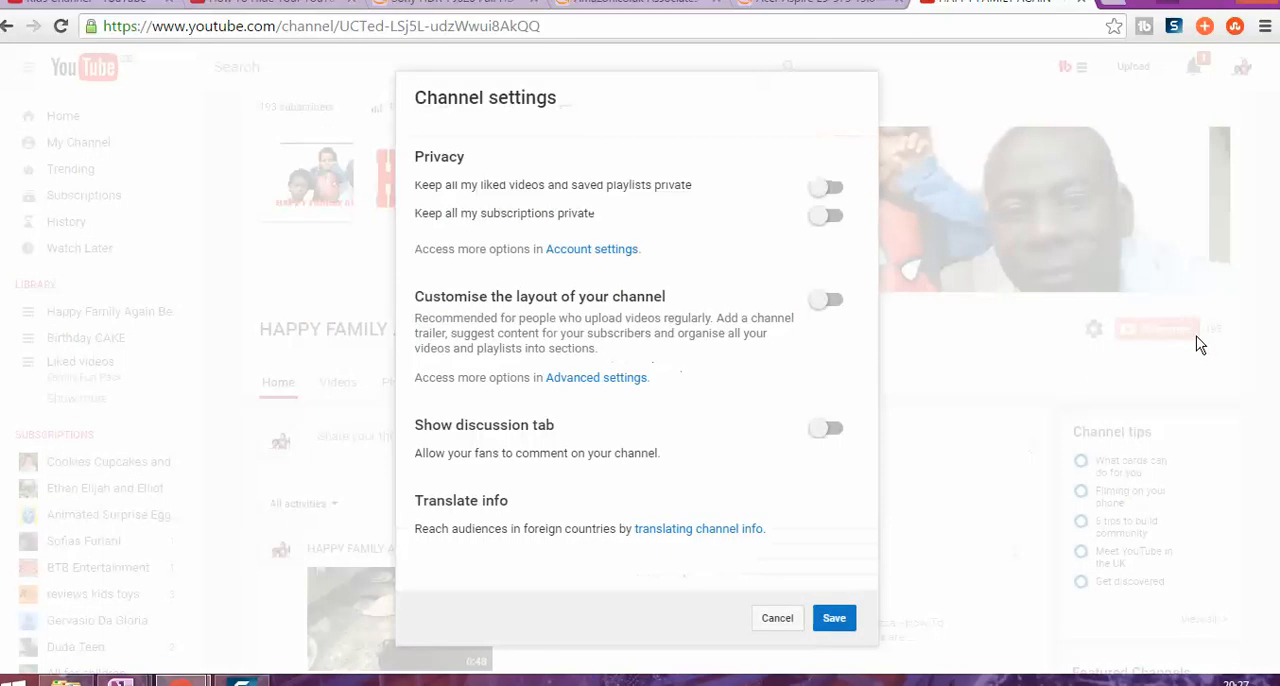
pyautogui.moveTo(1103, 343)
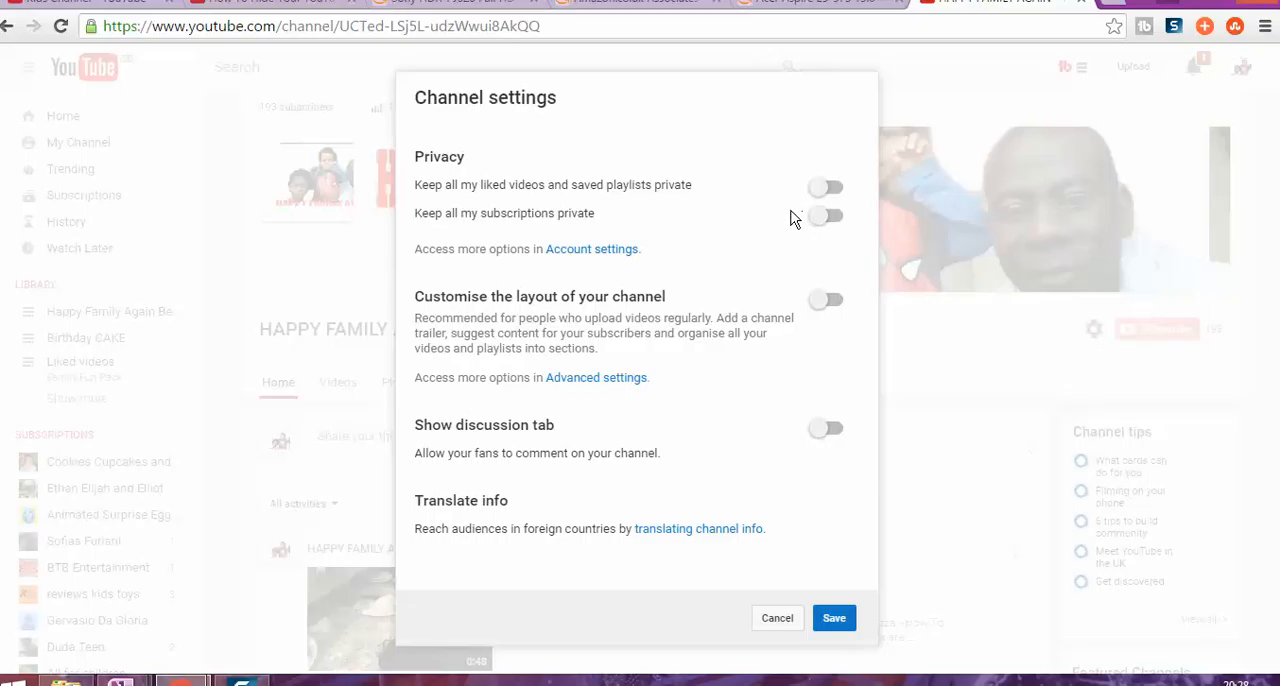
pyautogui.moveTo(549, 198)
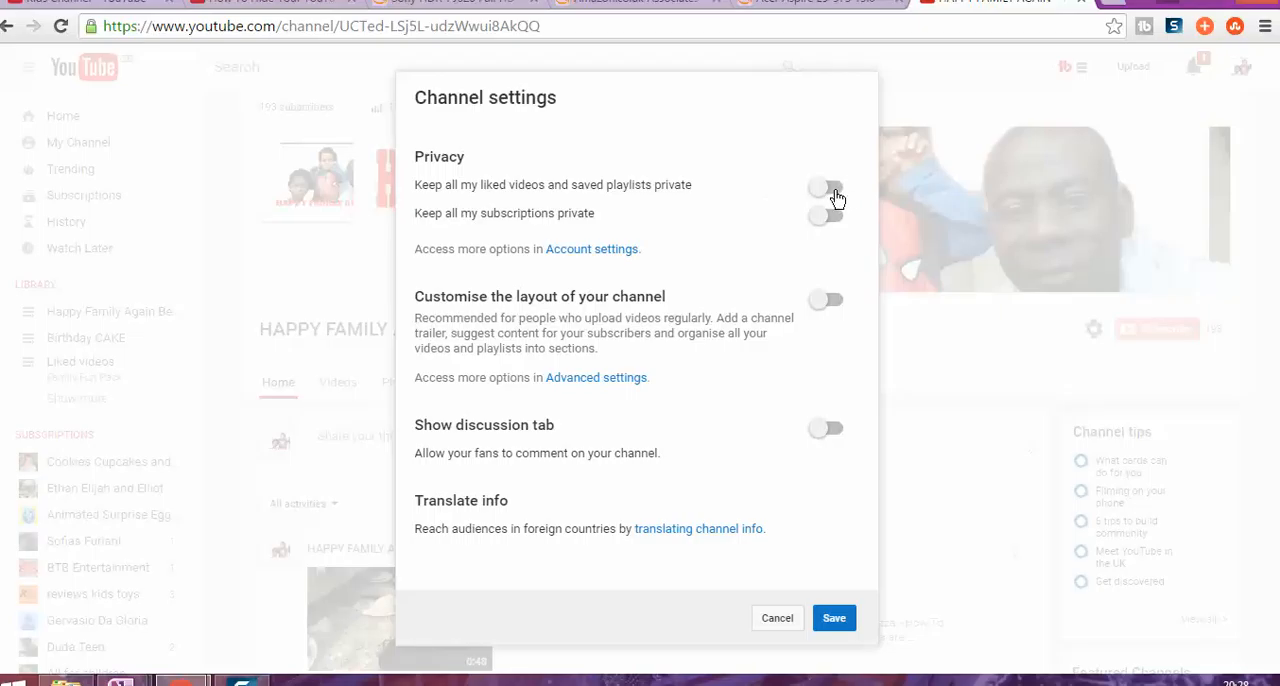
pyautogui.moveTo(819, 192)
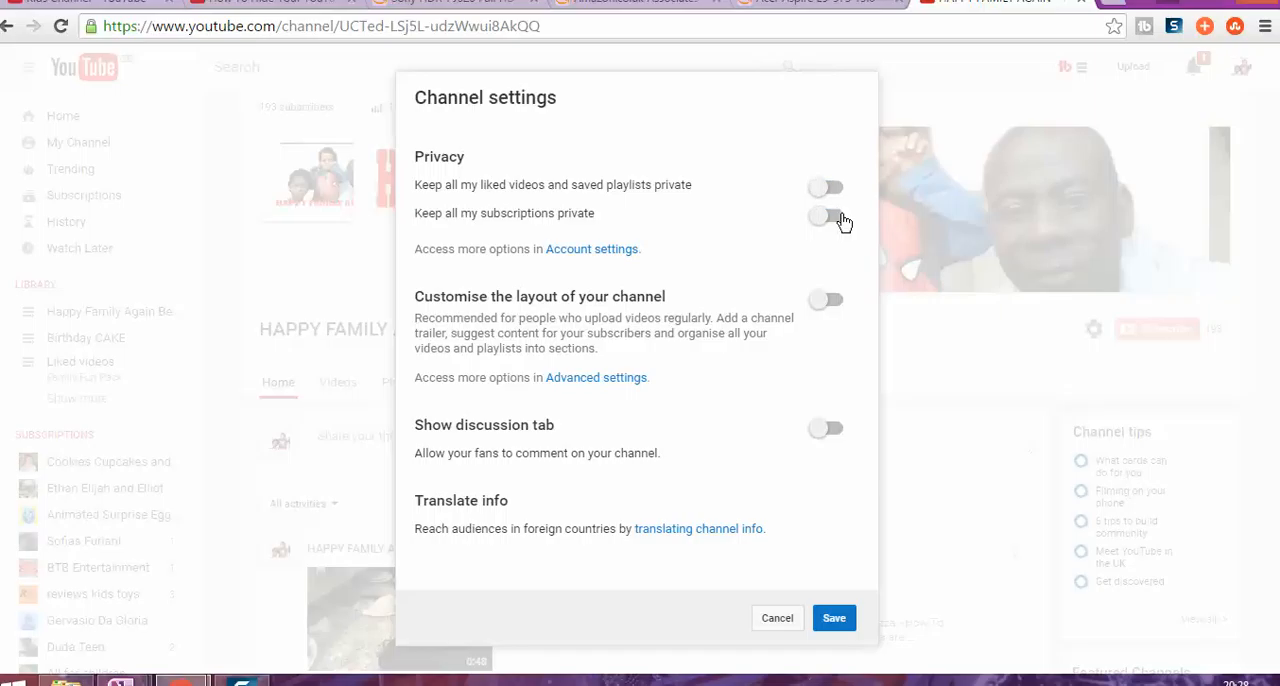
pyautogui.moveTo(848, 222)
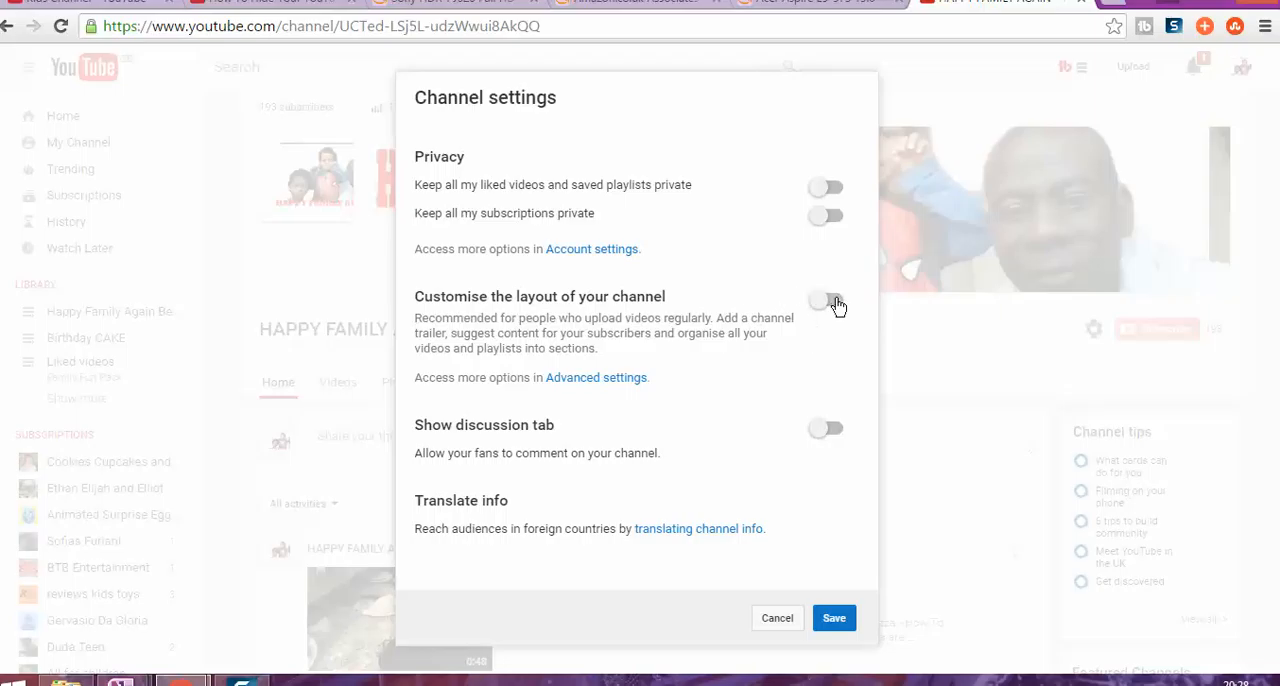
pyautogui.click(826, 300)
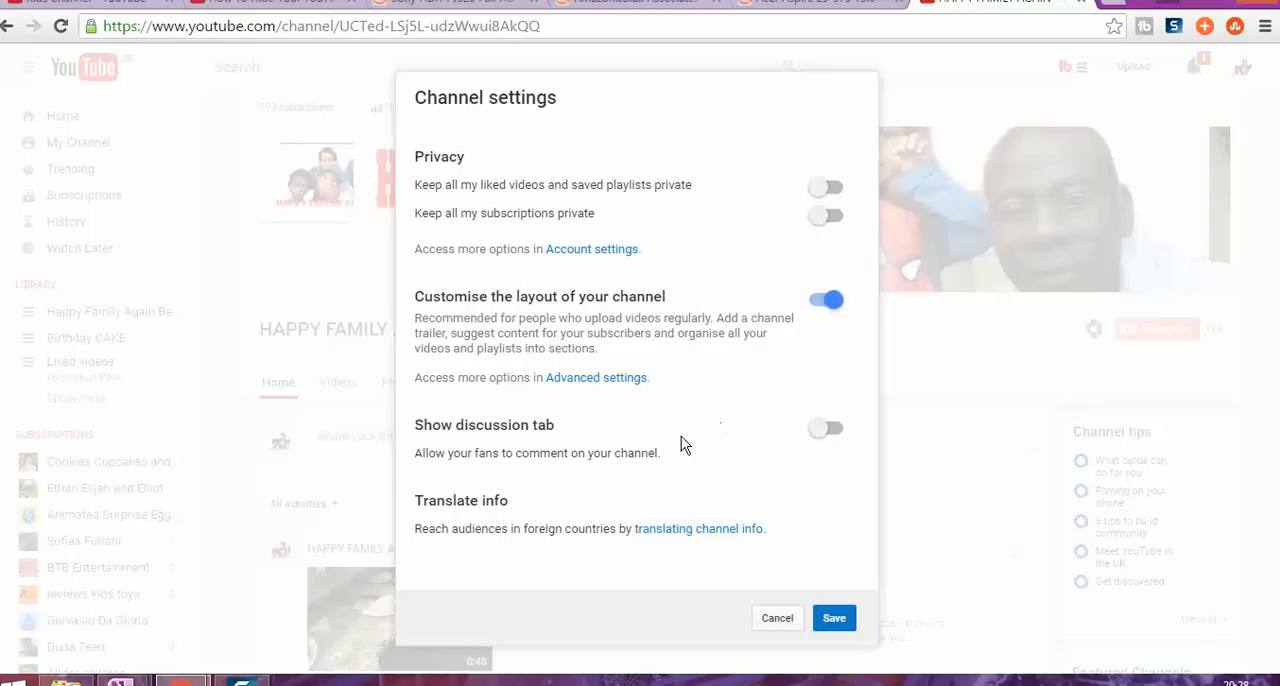
pyautogui.moveTo(699, 438)
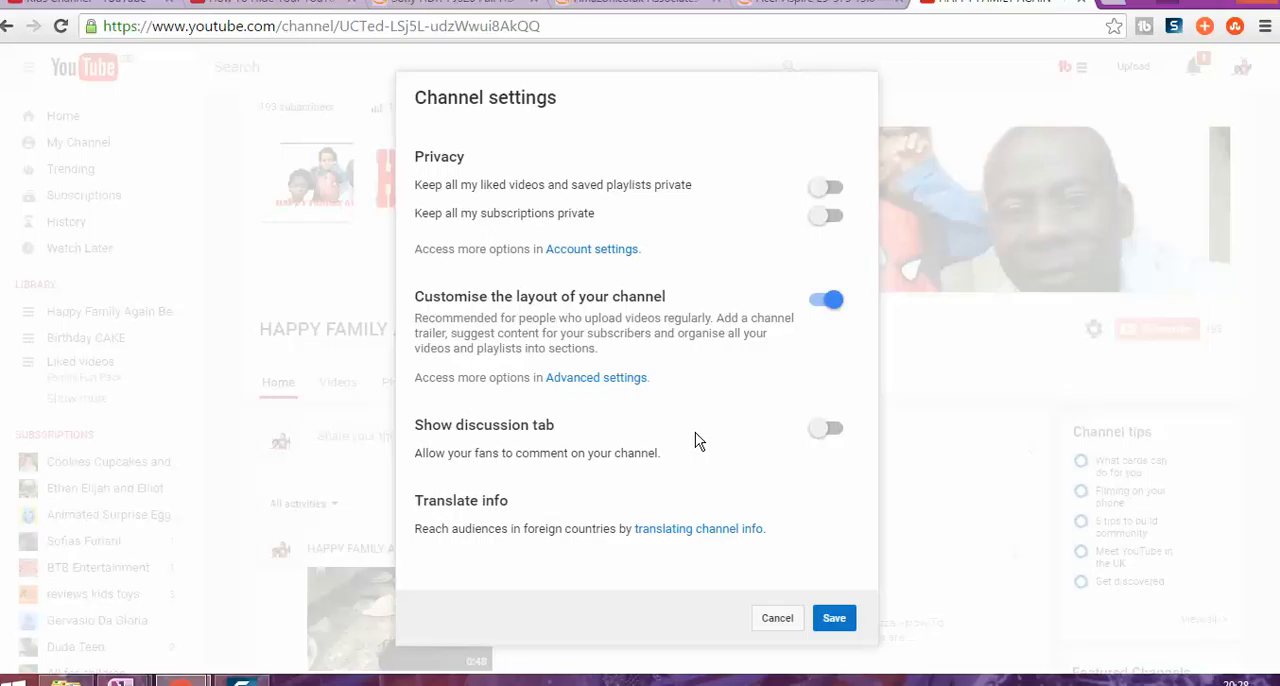
pyautogui.moveTo(832, 422)
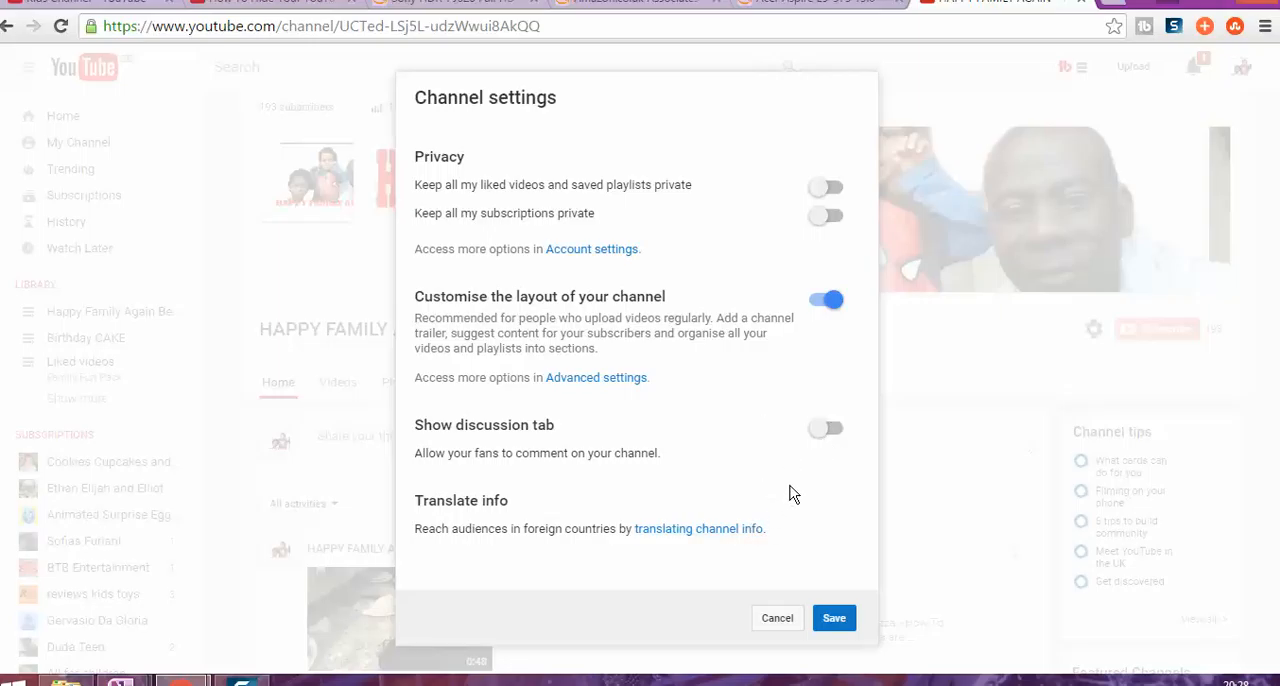
pyautogui.moveTo(545, 453)
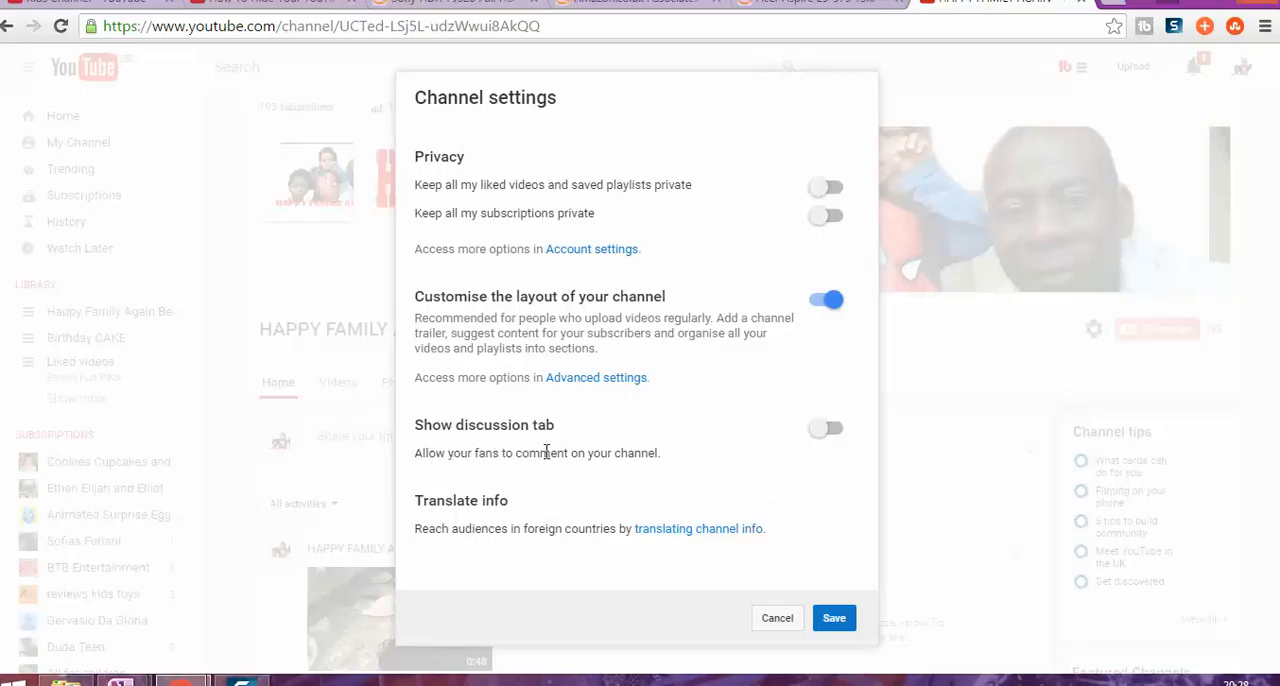
pyautogui.moveTo(835, 435)
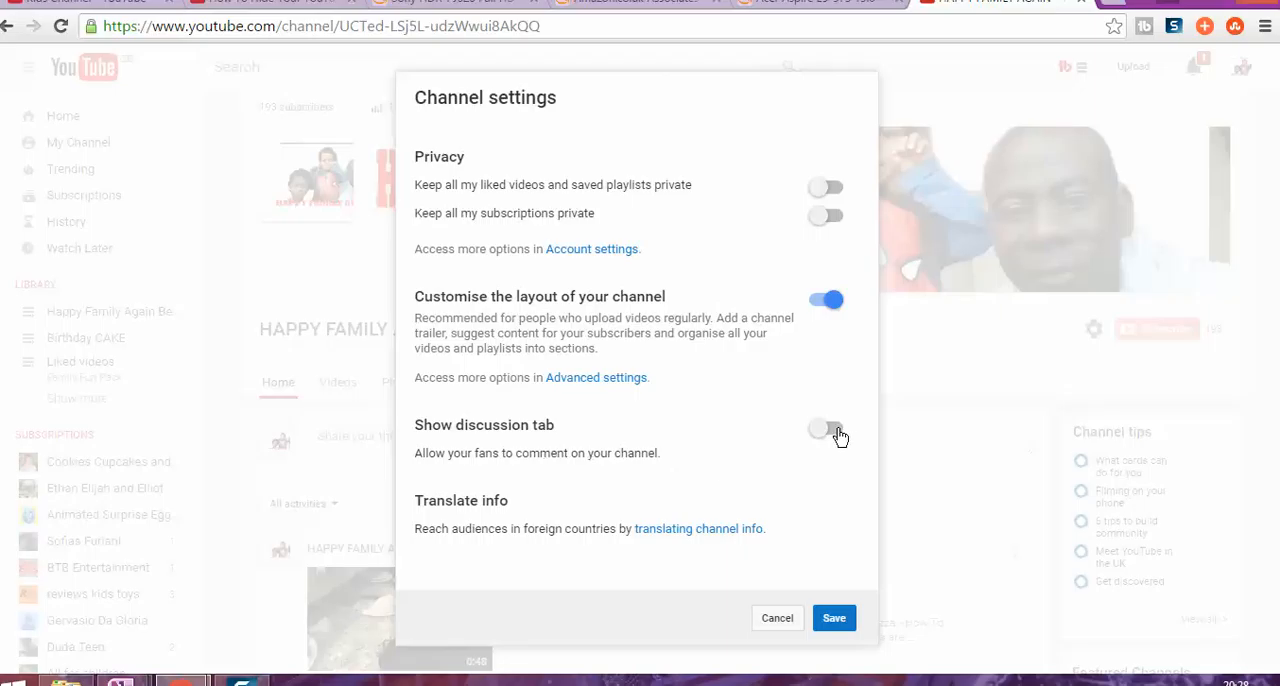
# Step: Turn on 'Show discussion tab' and save the channel settings
pyautogui.click(825, 429)
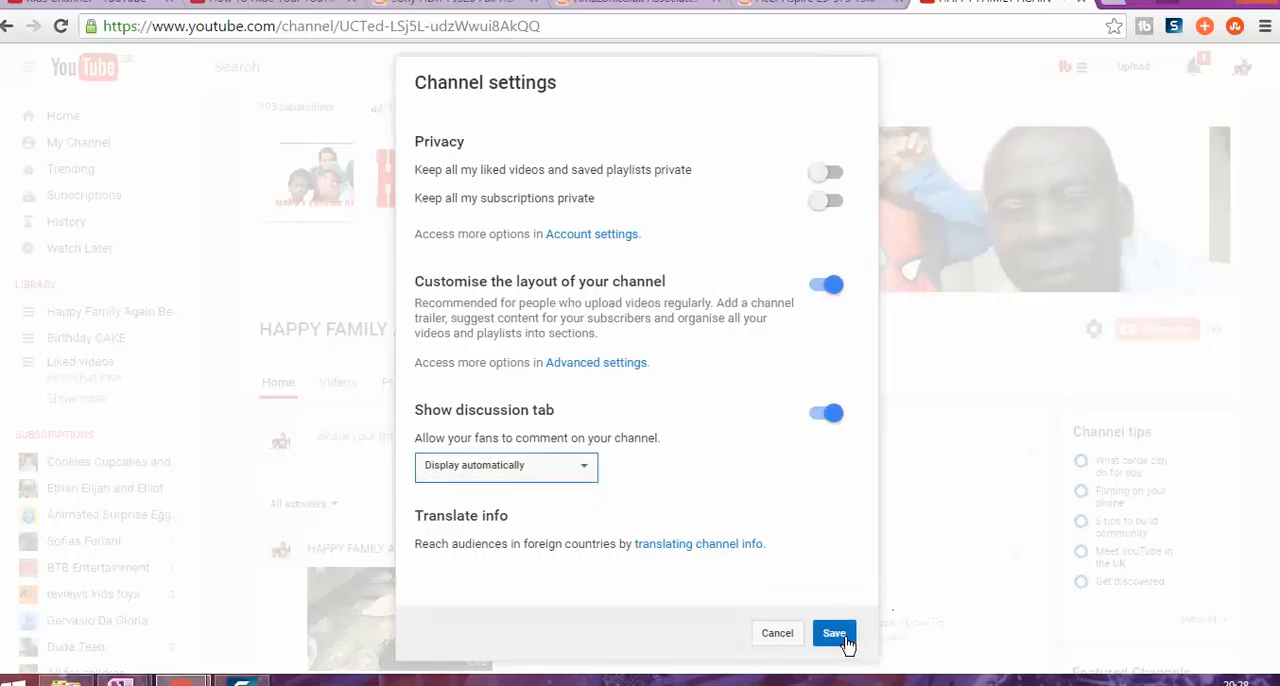
pyautogui.moveTo(790, 555)
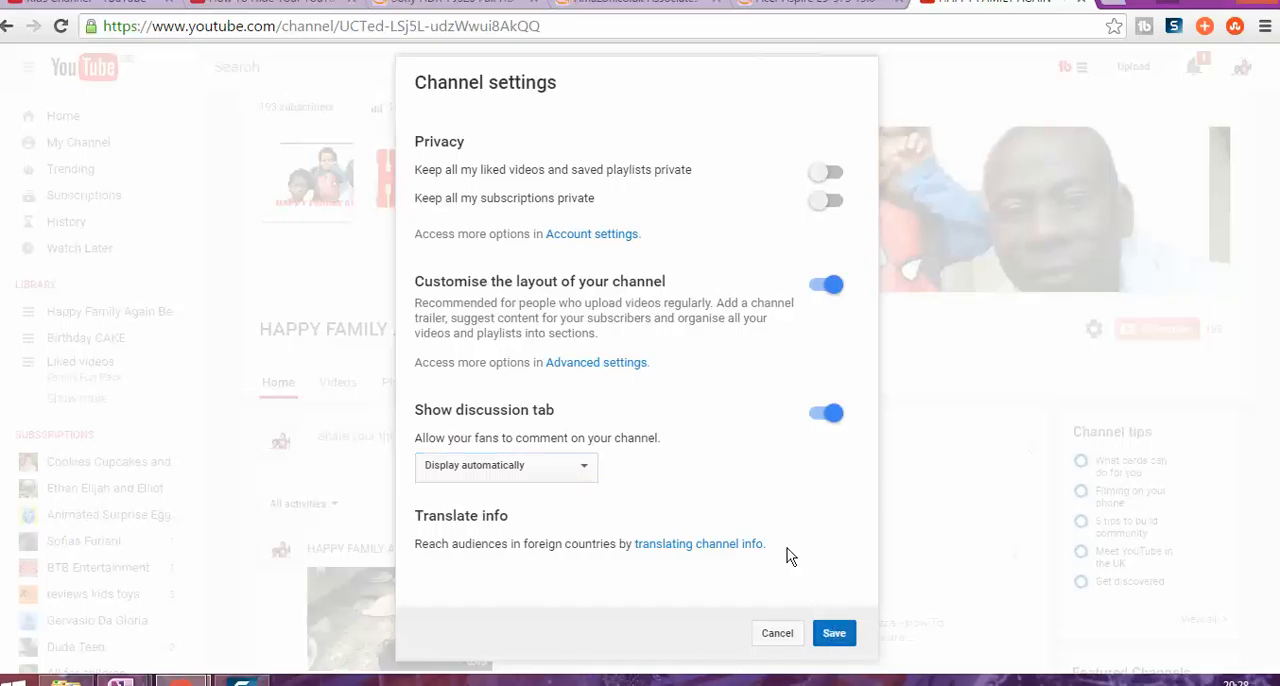
pyautogui.click(834, 633)
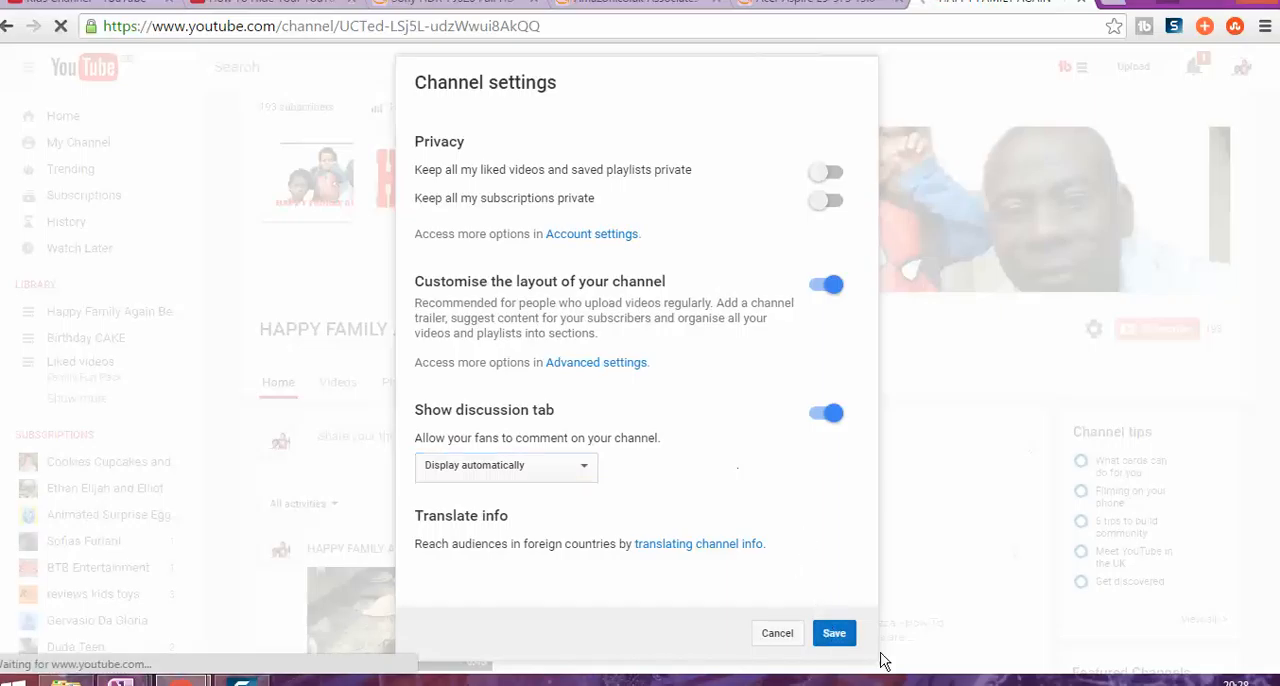
pyautogui.moveTo(865, 610)
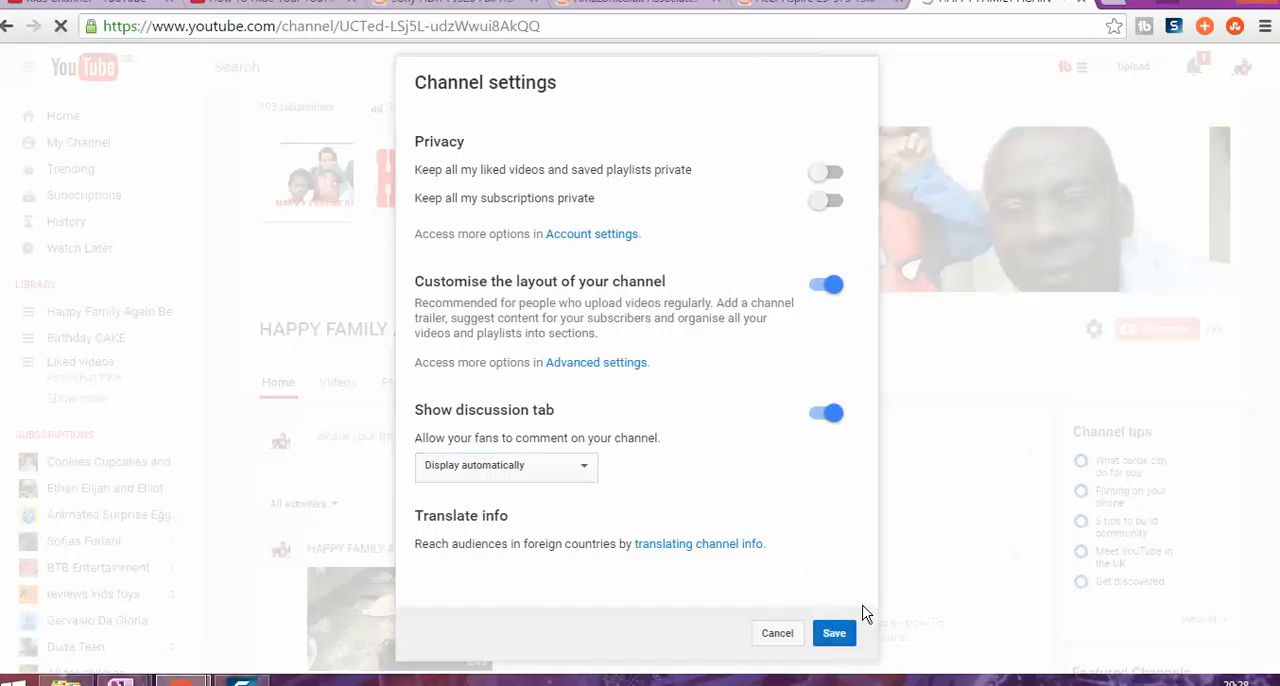
pyautogui.click(834, 633)
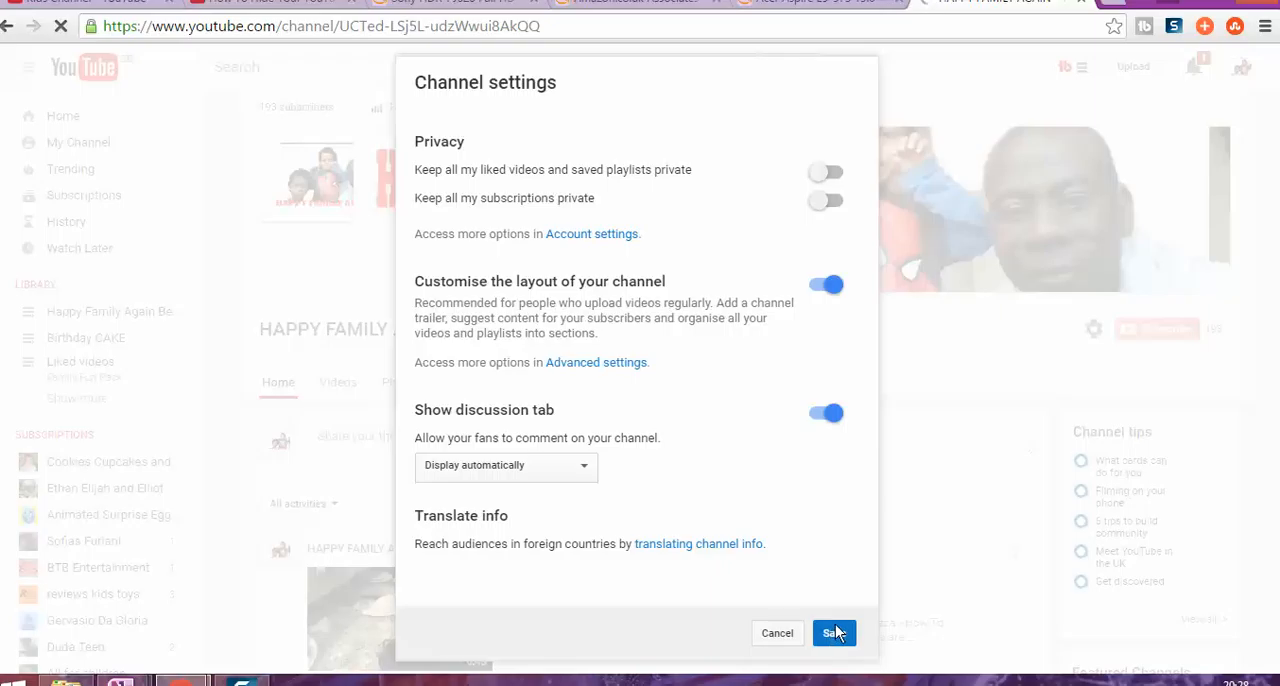
pyautogui.click(834, 633)
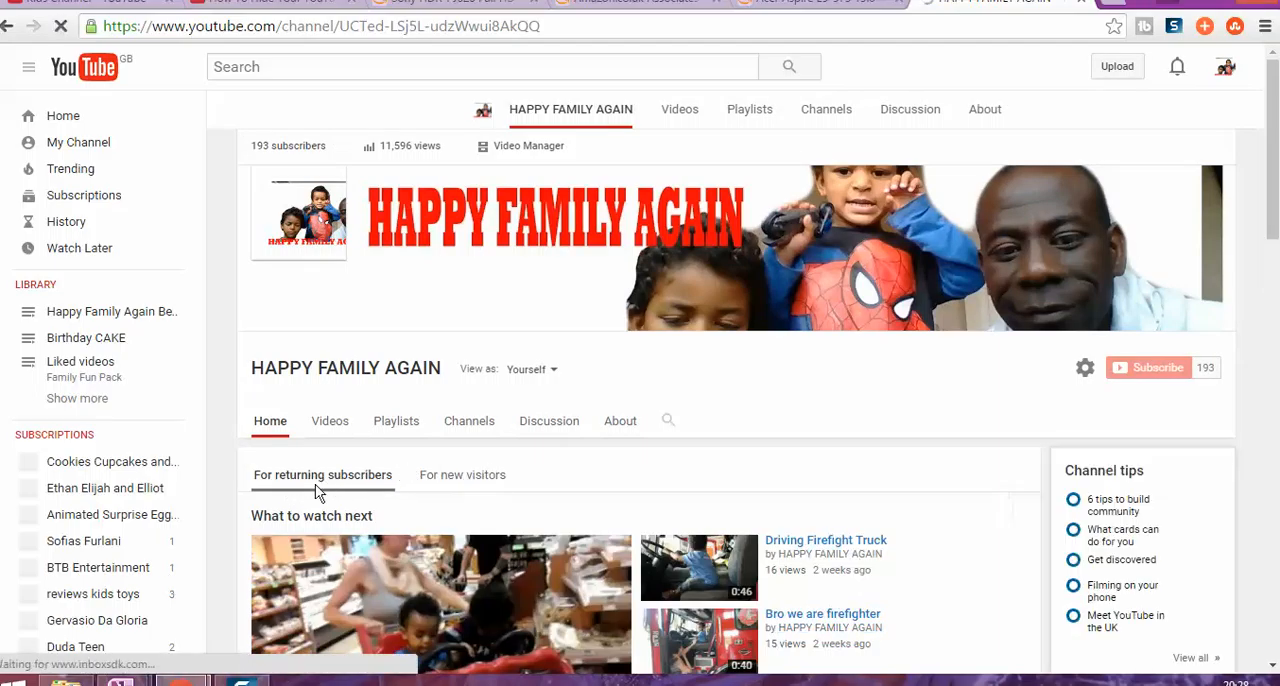
pyautogui.moveTo(418, 475)
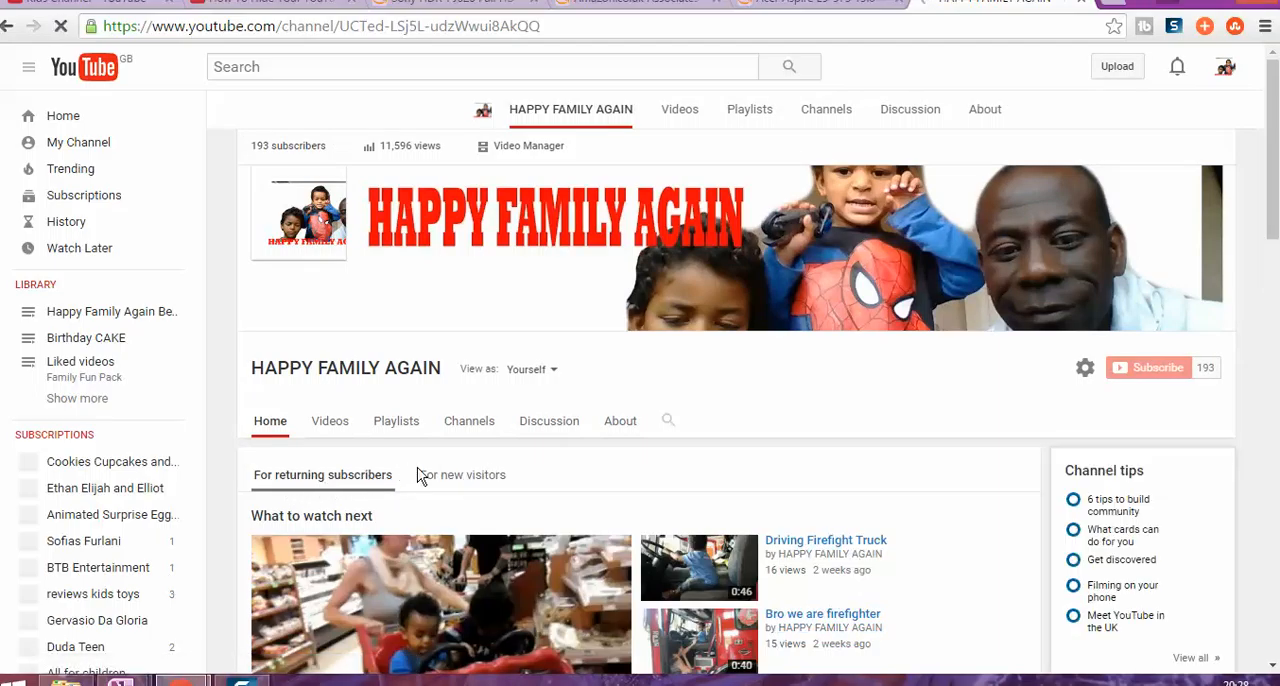
pyautogui.moveTo(465, 485)
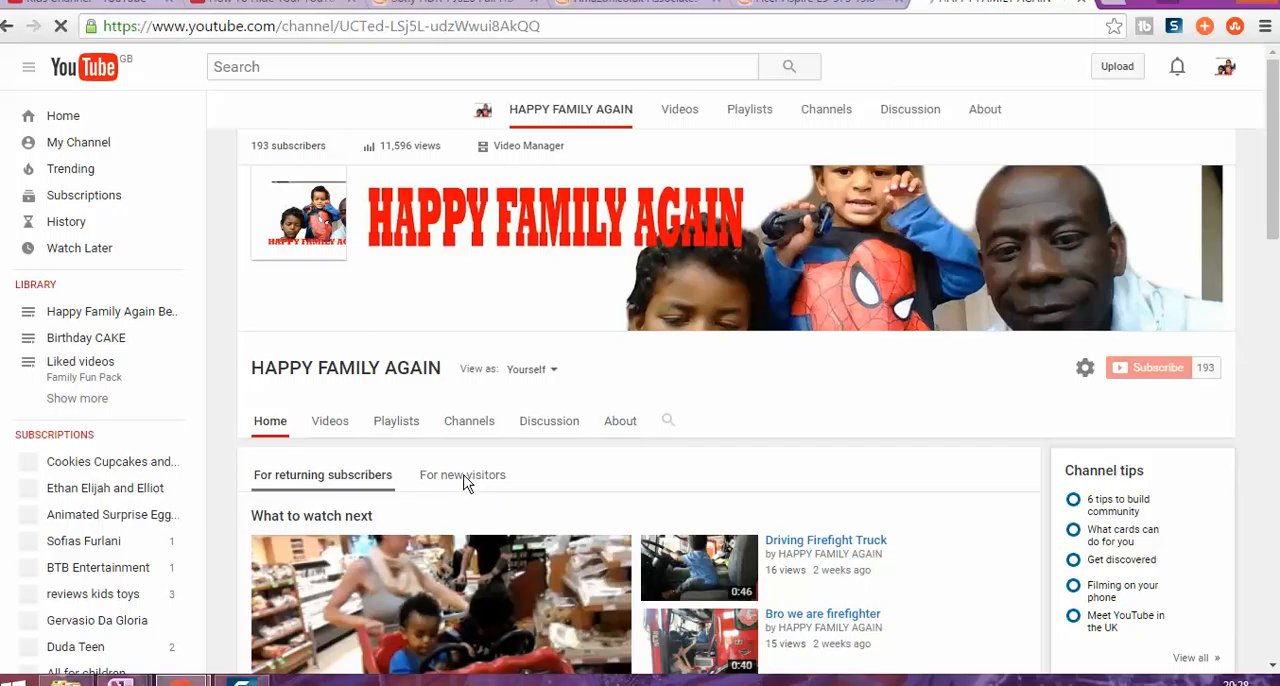
pyautogui.moveTo(462, 482)
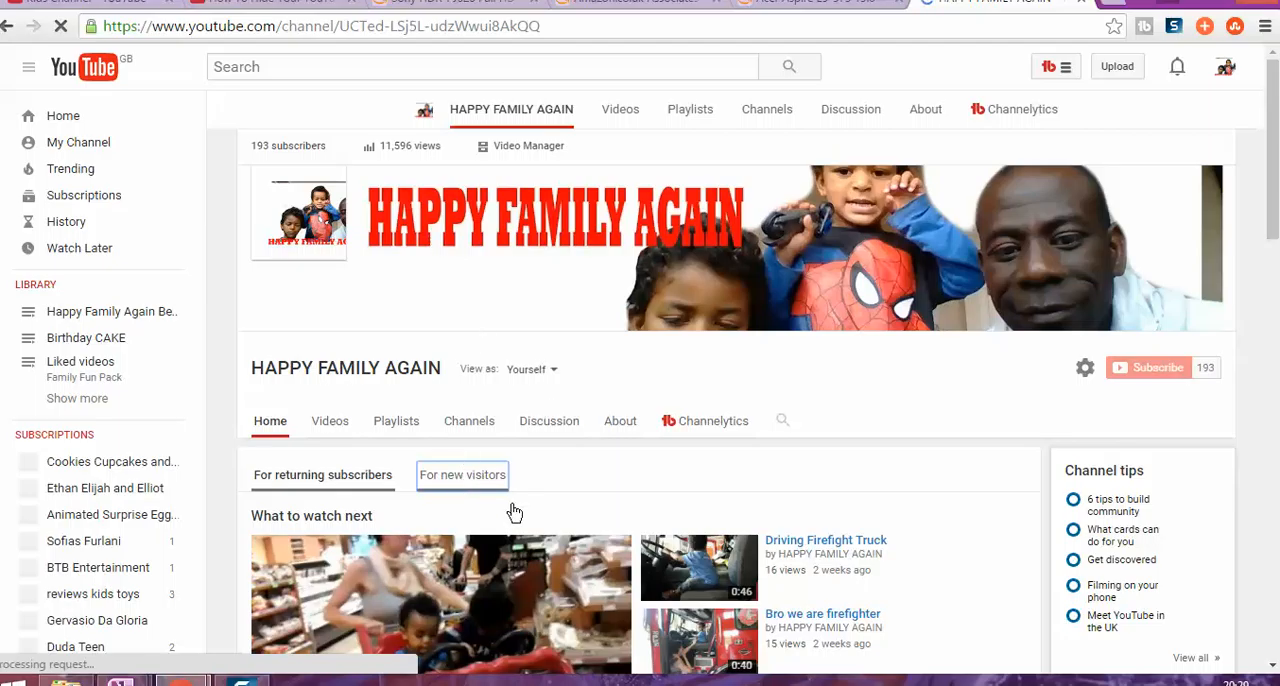
pyautogui.moveTo(530, 474)
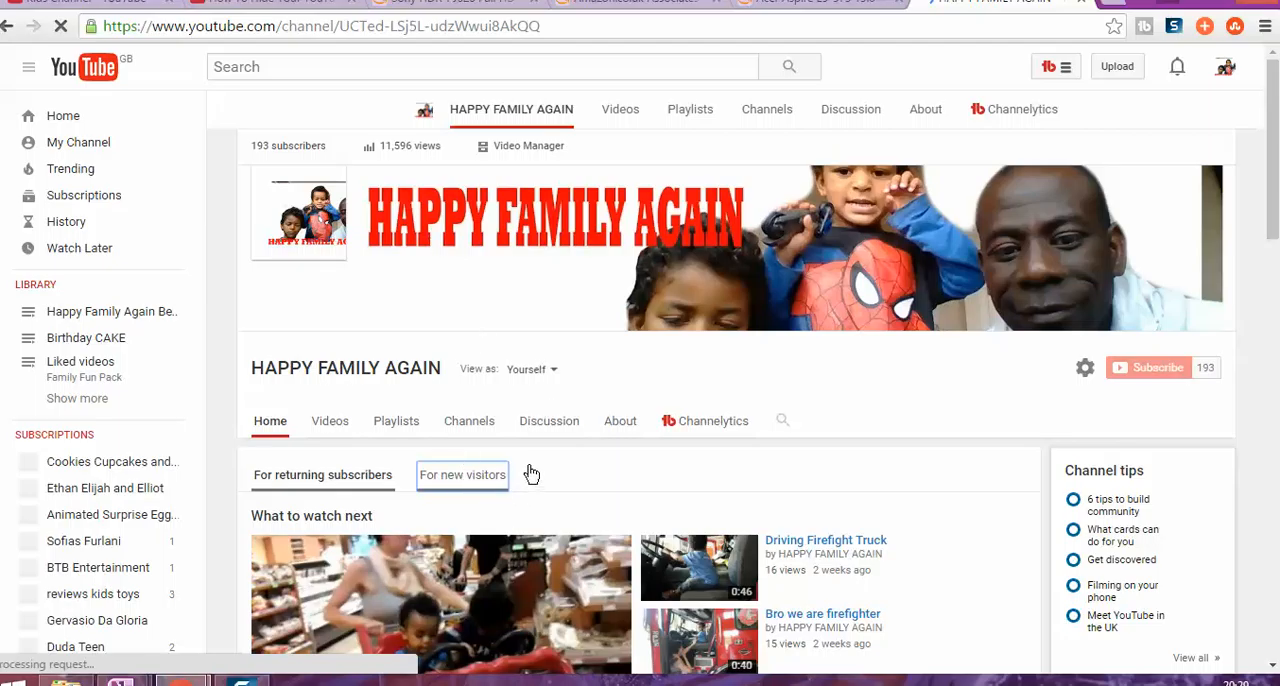
pyautogui.moveTo(528, 459)
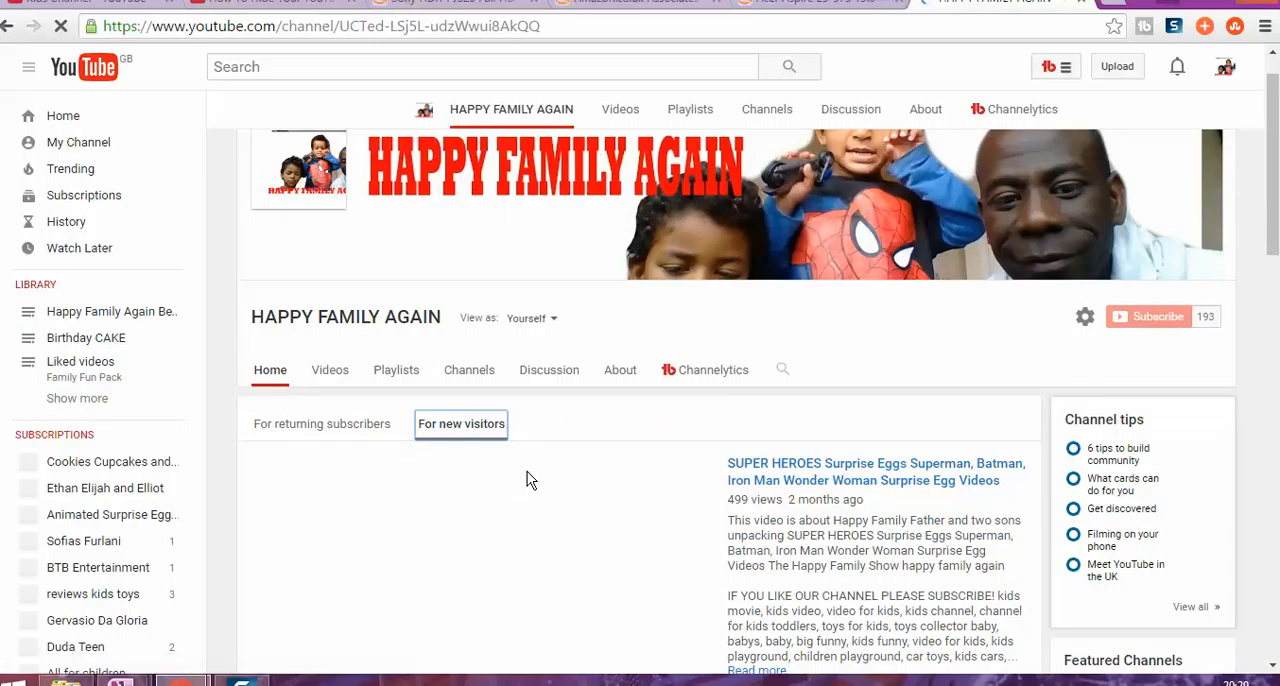
# Step: Scroll through the For new visitors layout's featured video, playlists, liked videos and uploads sections
pyautogui.scroll(-3)
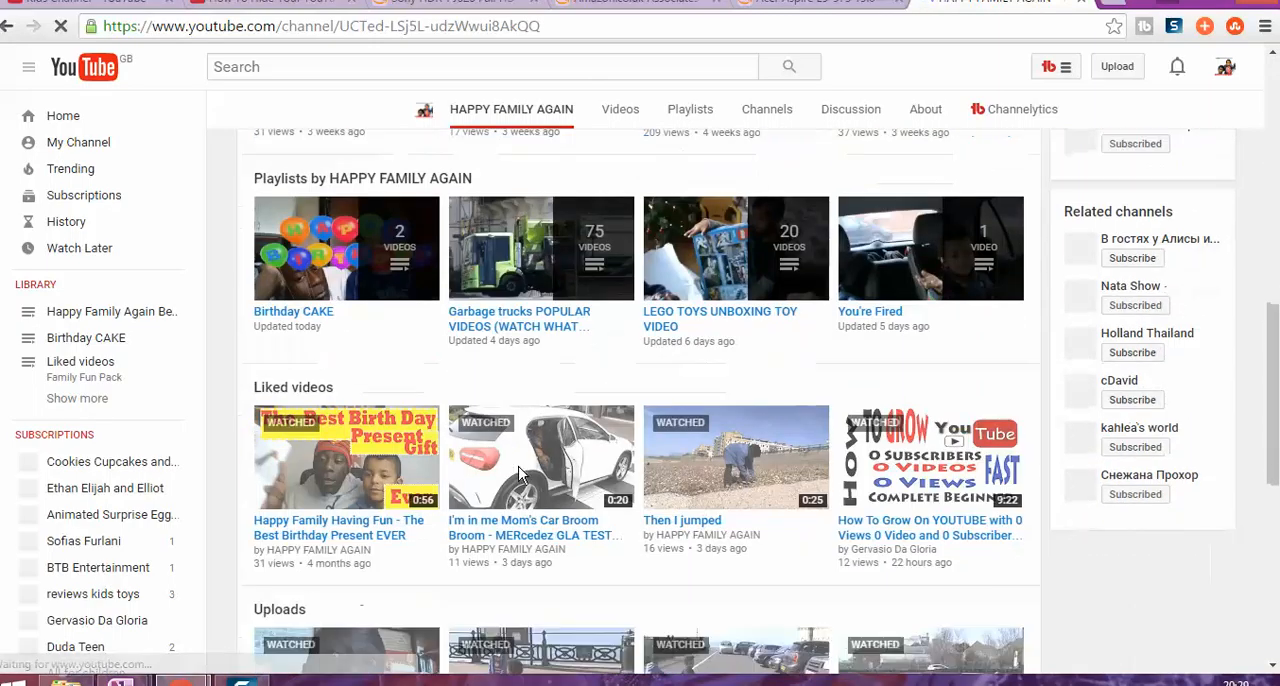
pyautogui.moveTo(520, 462)
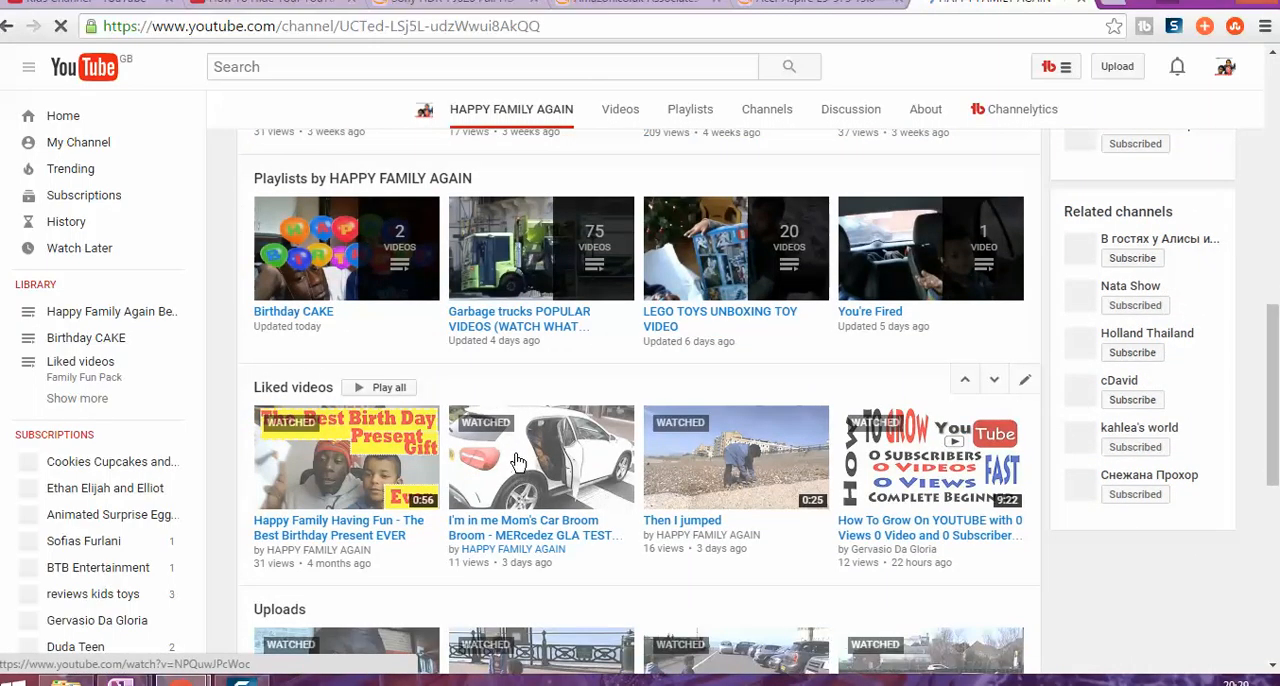
pyautogui.scroll(3)
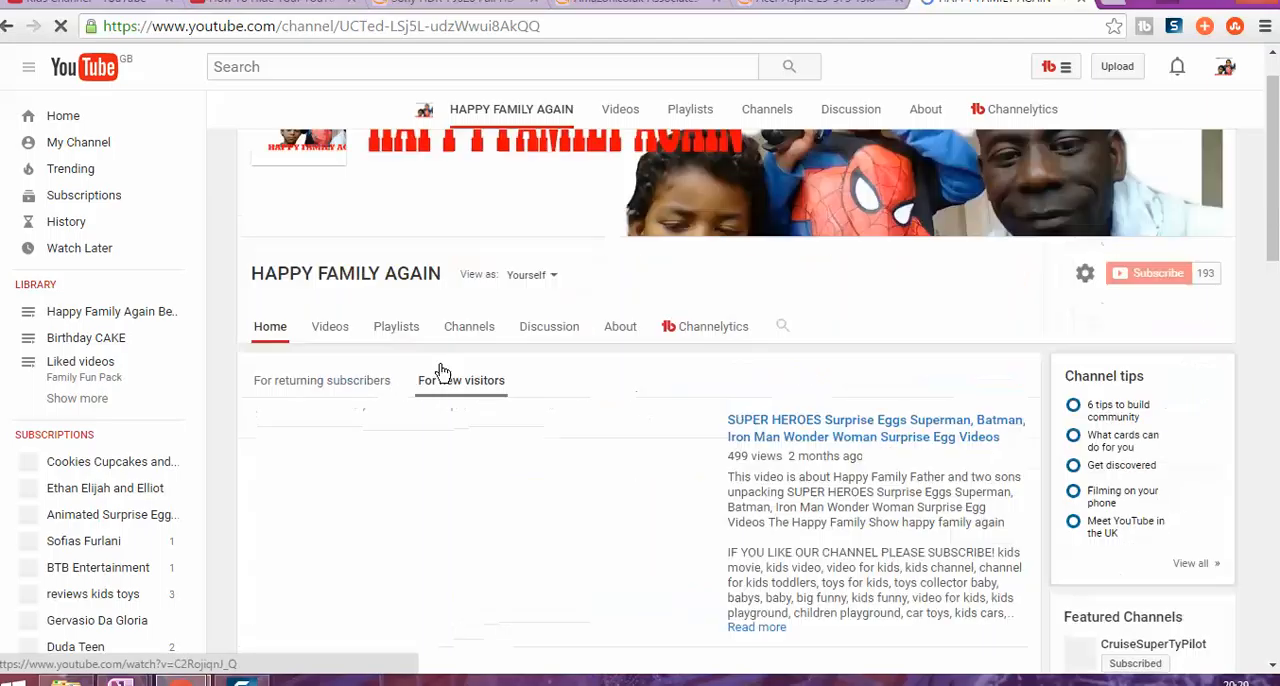
pyautogui.scroll(-3)
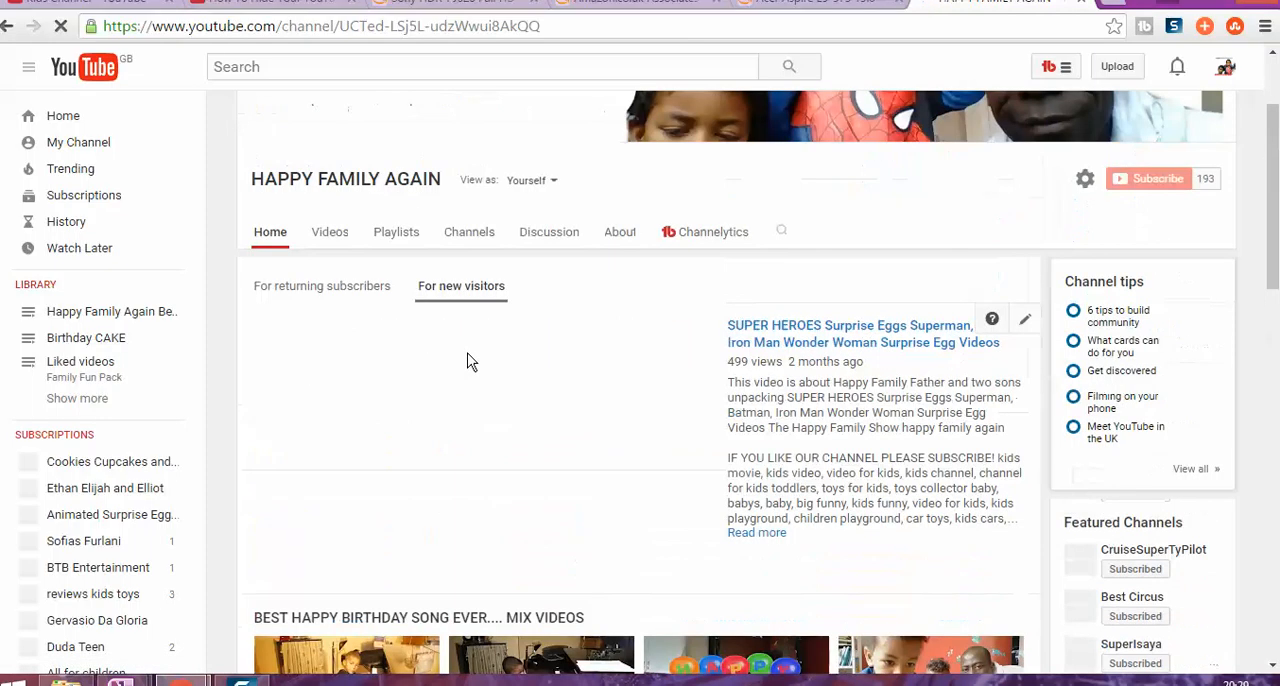
pyautogui.scroll(-3)
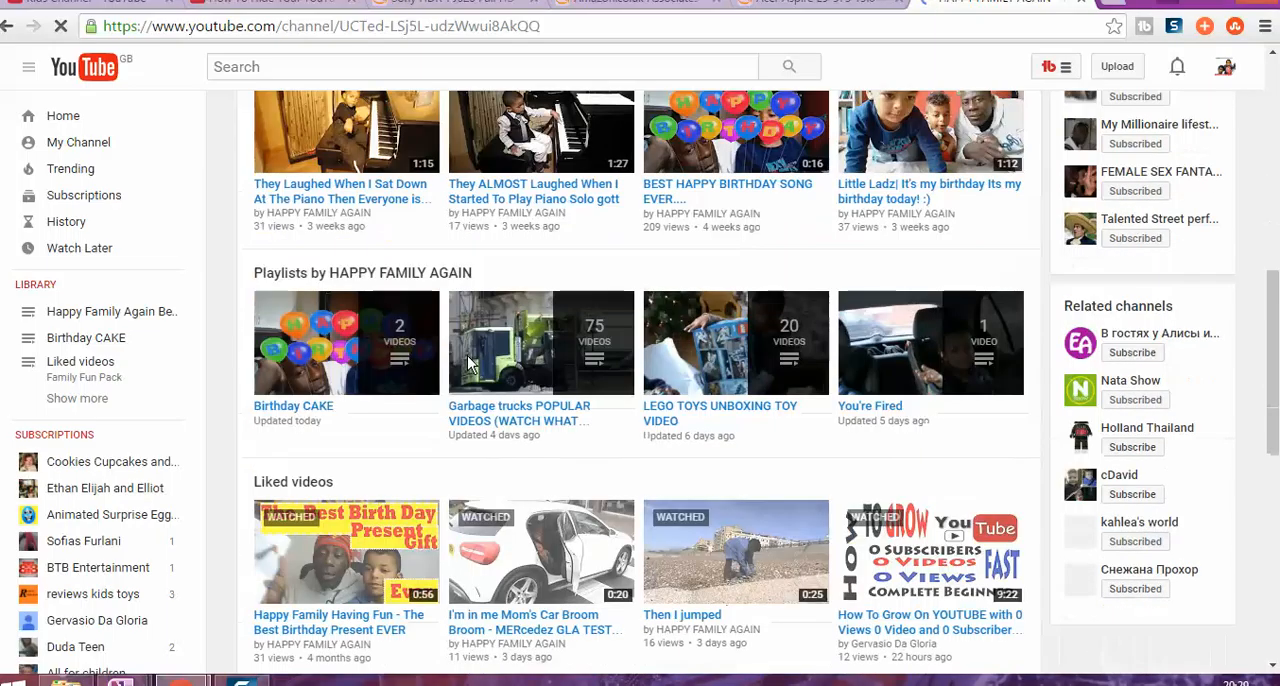
pyautogui.scroll(-3)
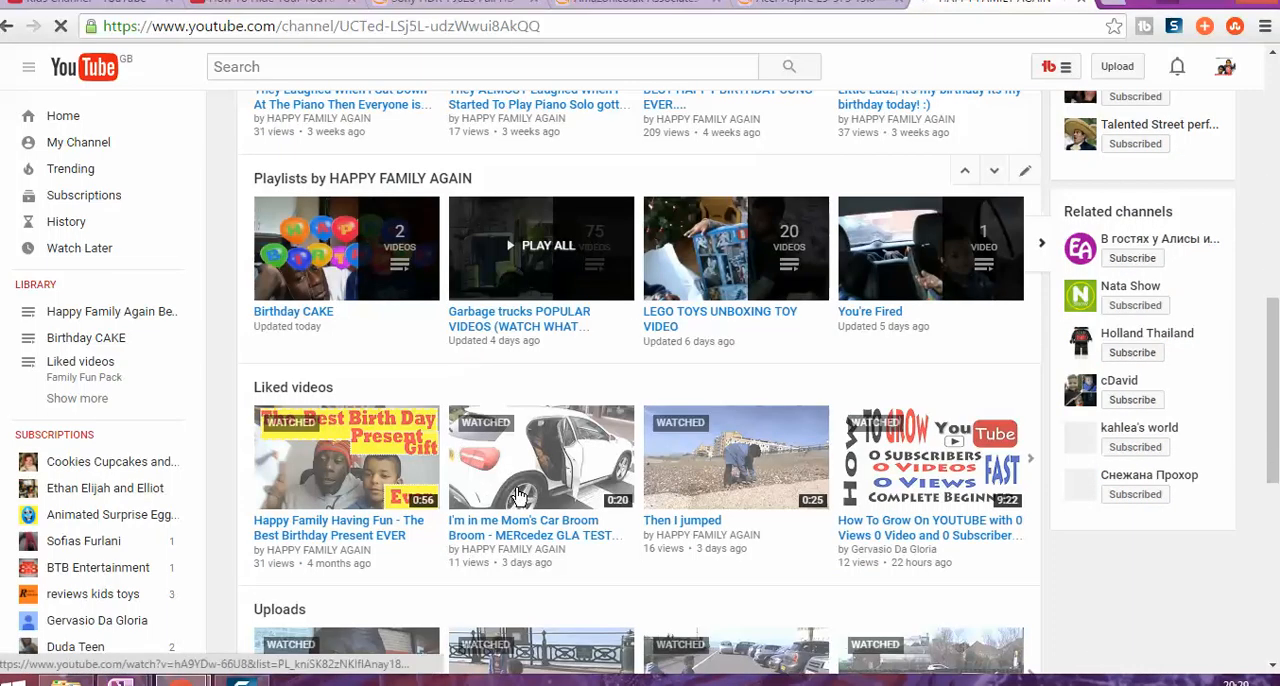
pyautogui.scroll(-3)
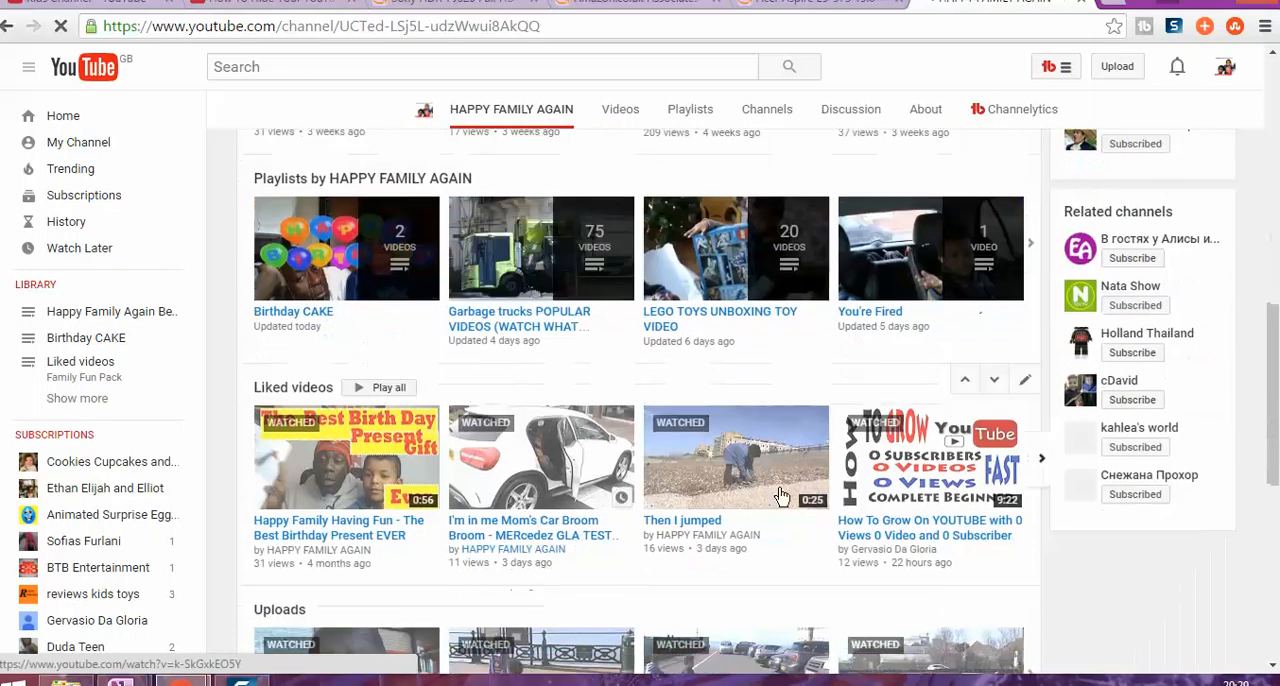
# Step: Move Liked videos up so it sits before Playlists, right after the birthday song mix
pyautogui.scroll(-3)
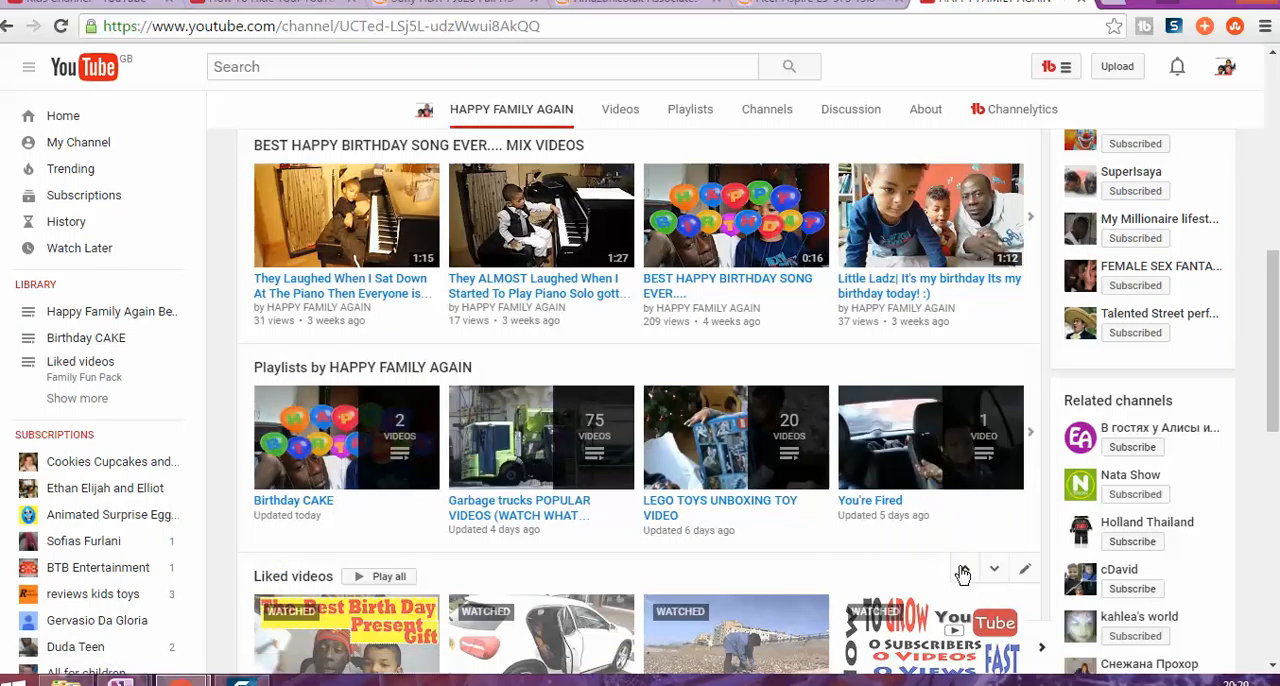
pyautogui.scroll(-3)
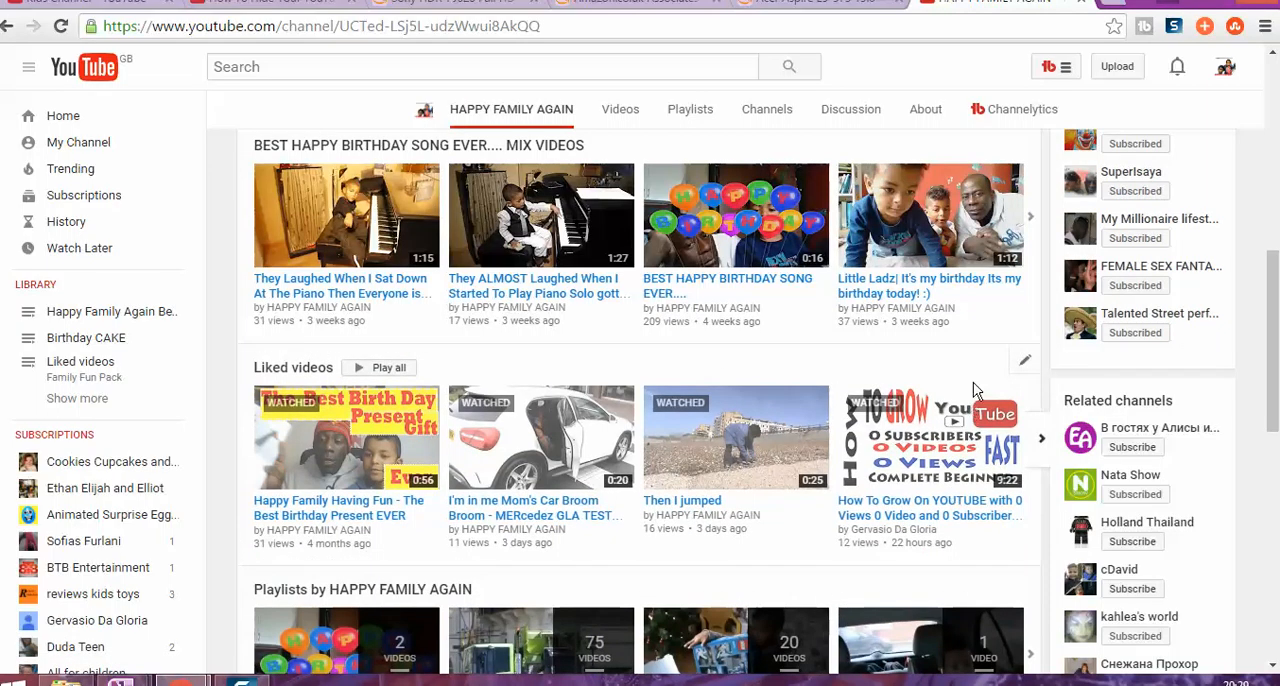
pyautogui.moveTo(977, 355)
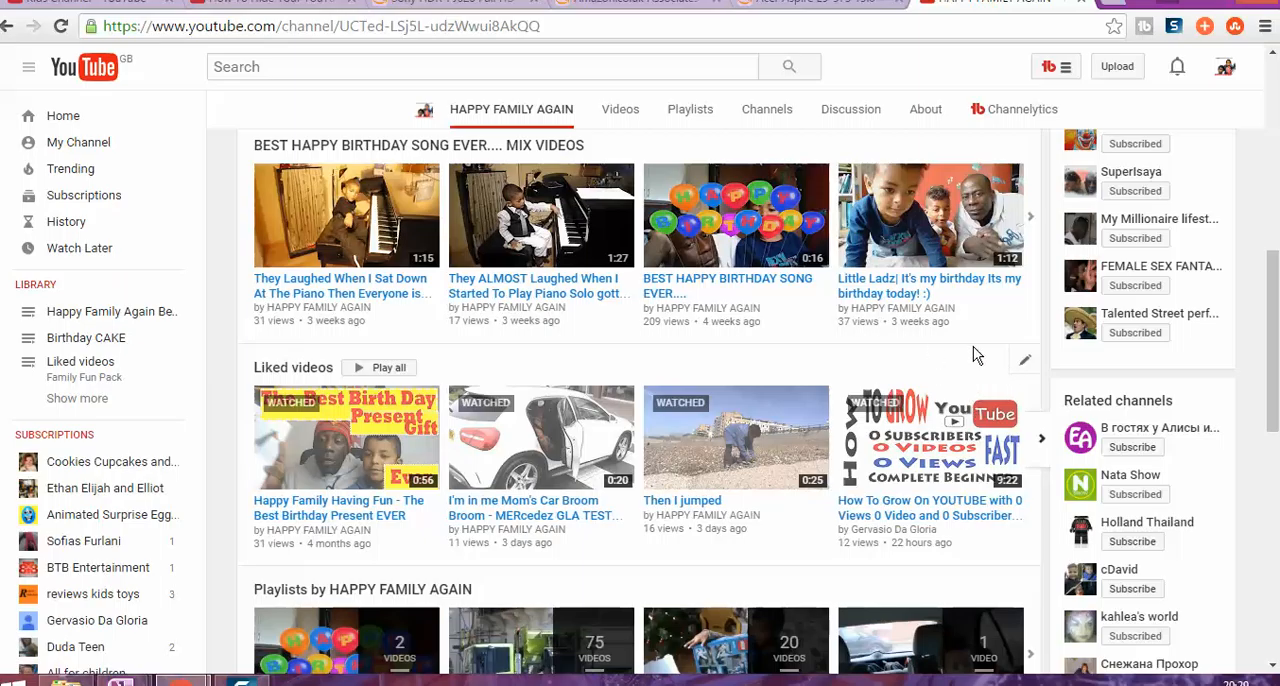
pyautogui.moveTo(988, 143)
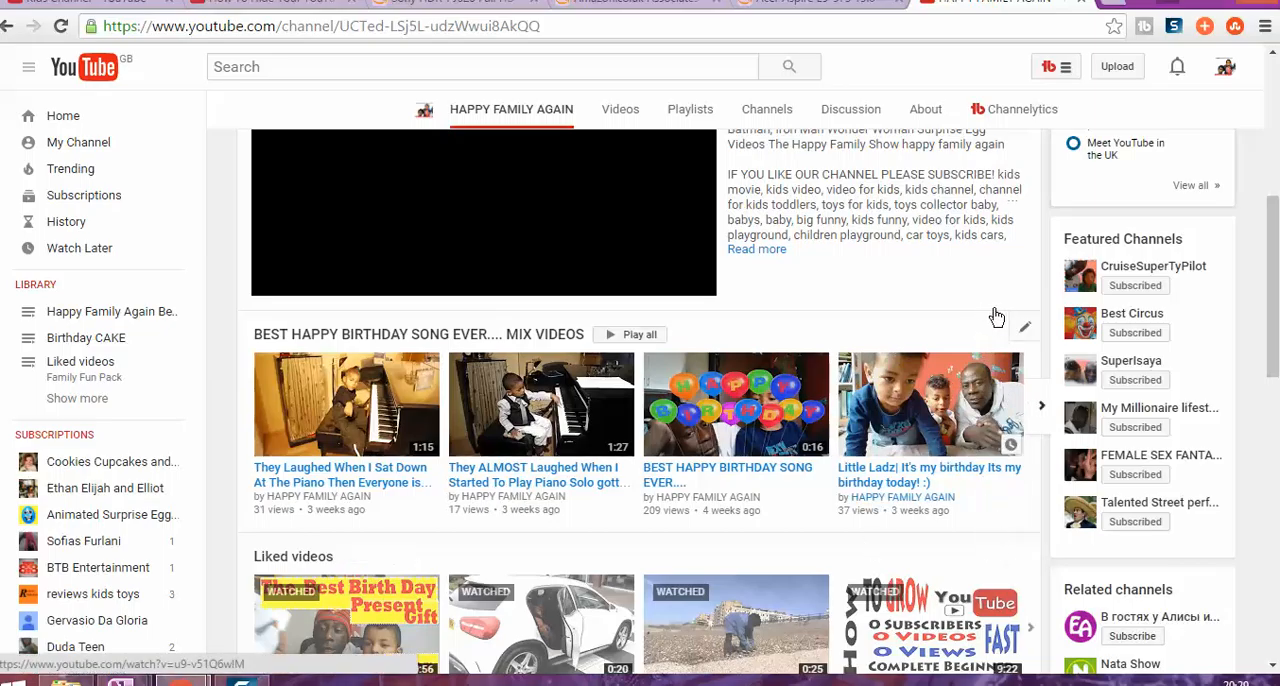
pyautogui.moveTo(974, 345)
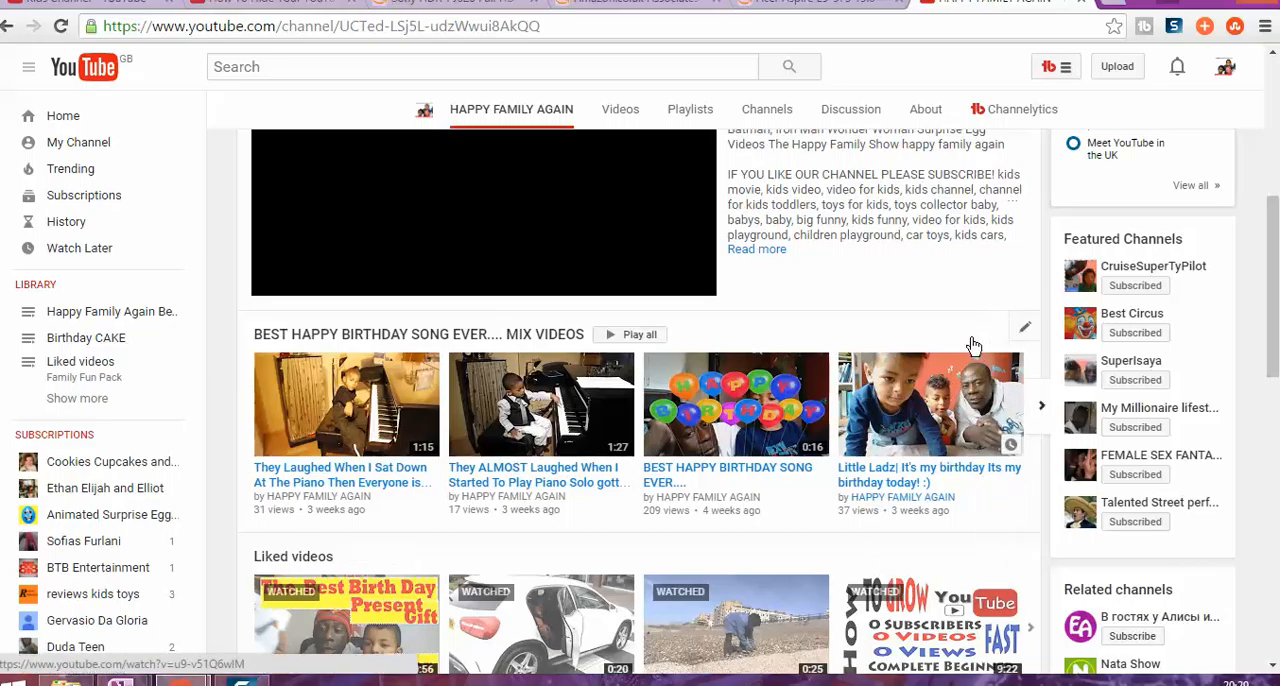
pyautogui.moveTo(988, 560)
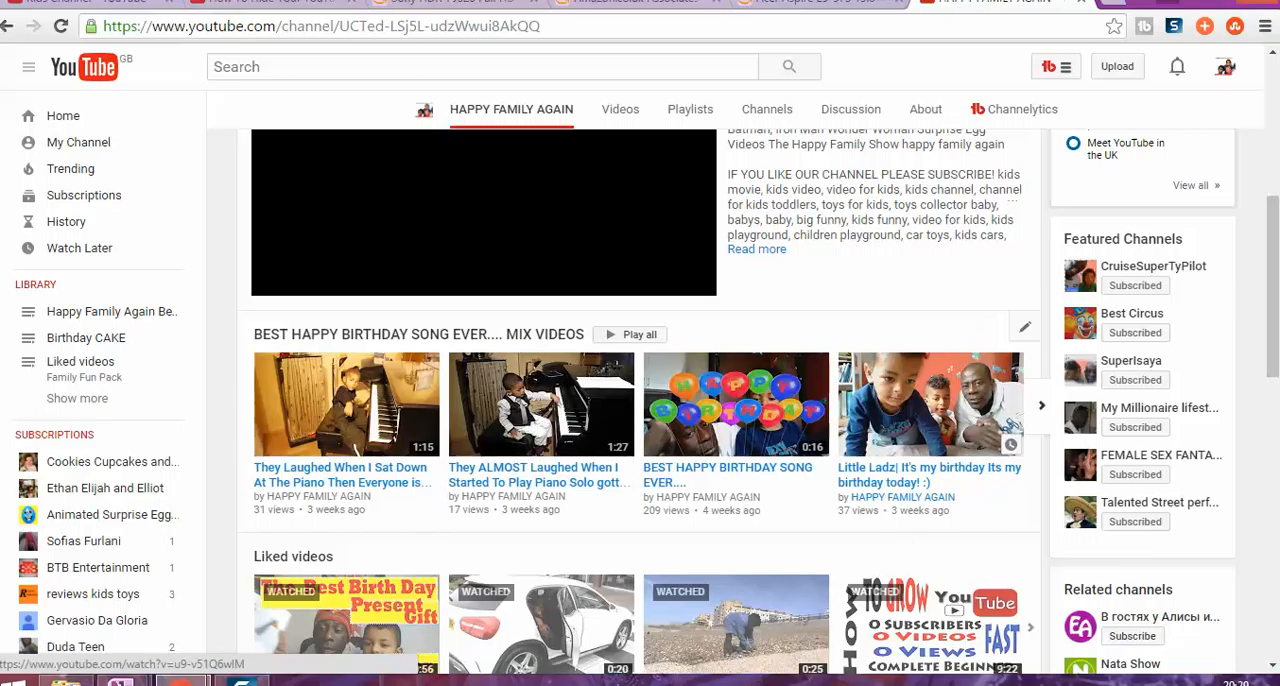
# Step: Reorder so the birthday song mix follows the featured video, with Playlists directly after it
pyautogui.scroll(-3)
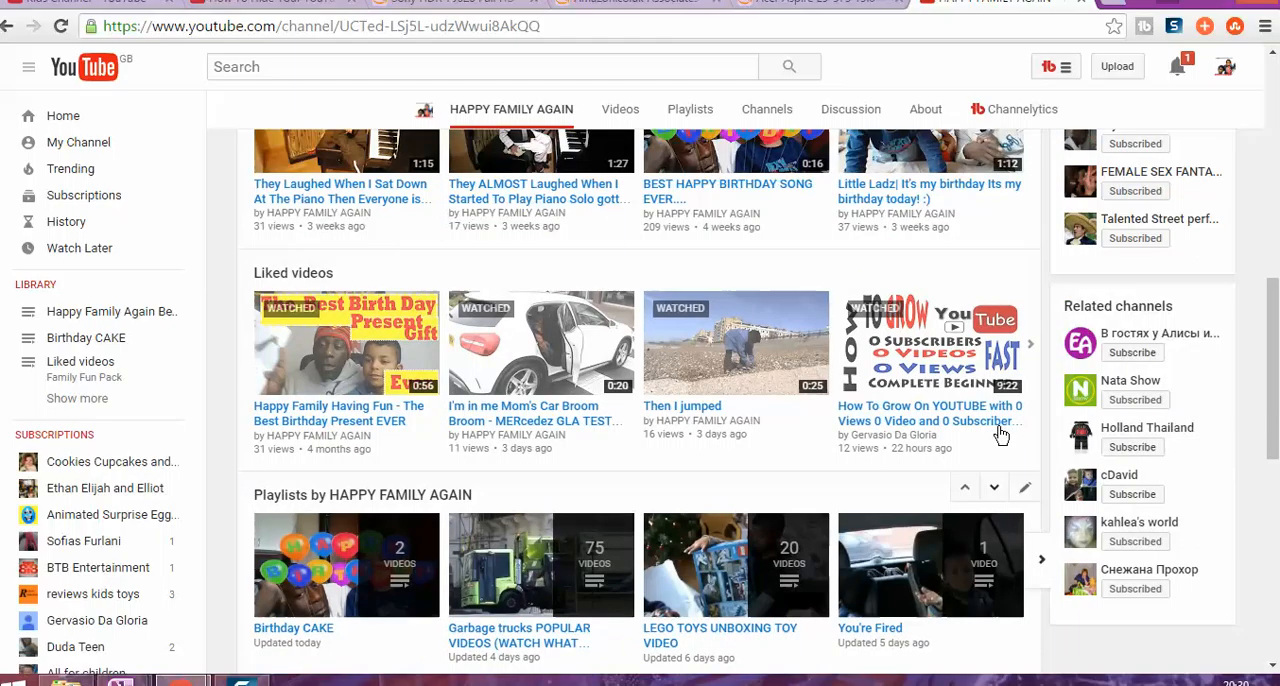
pyautogui.moveTo(964, 515)
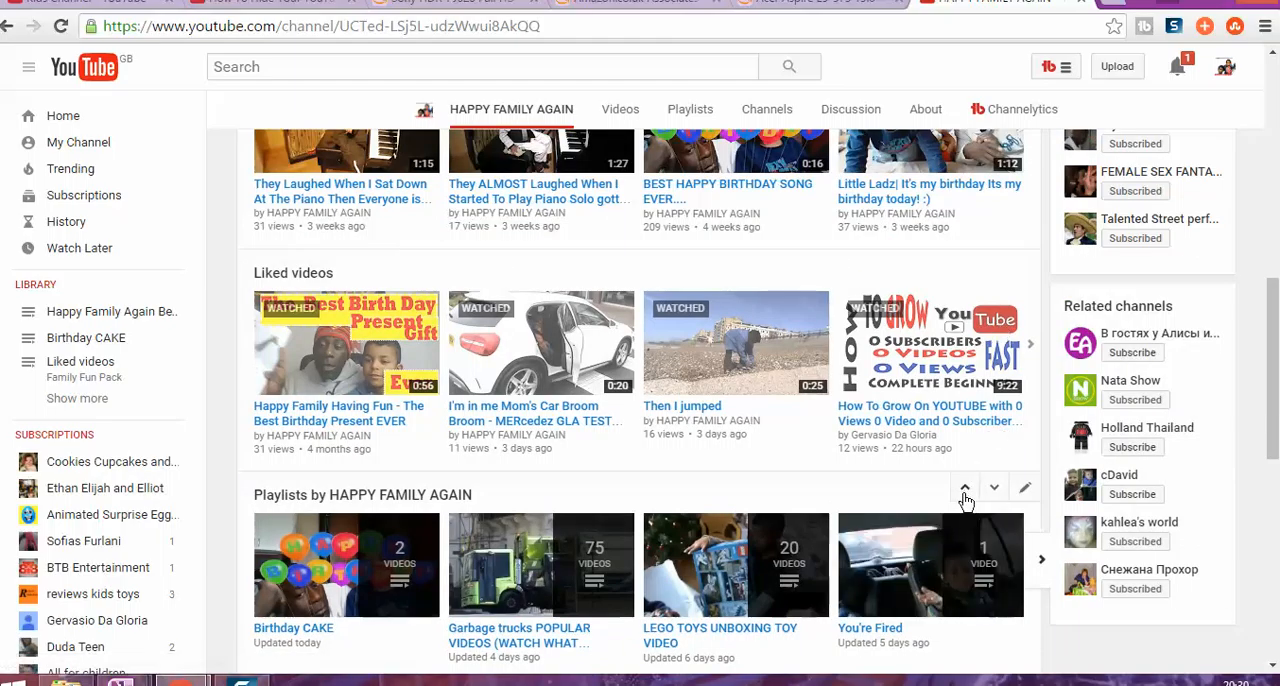
pyautogui.moveTo(964, 493)
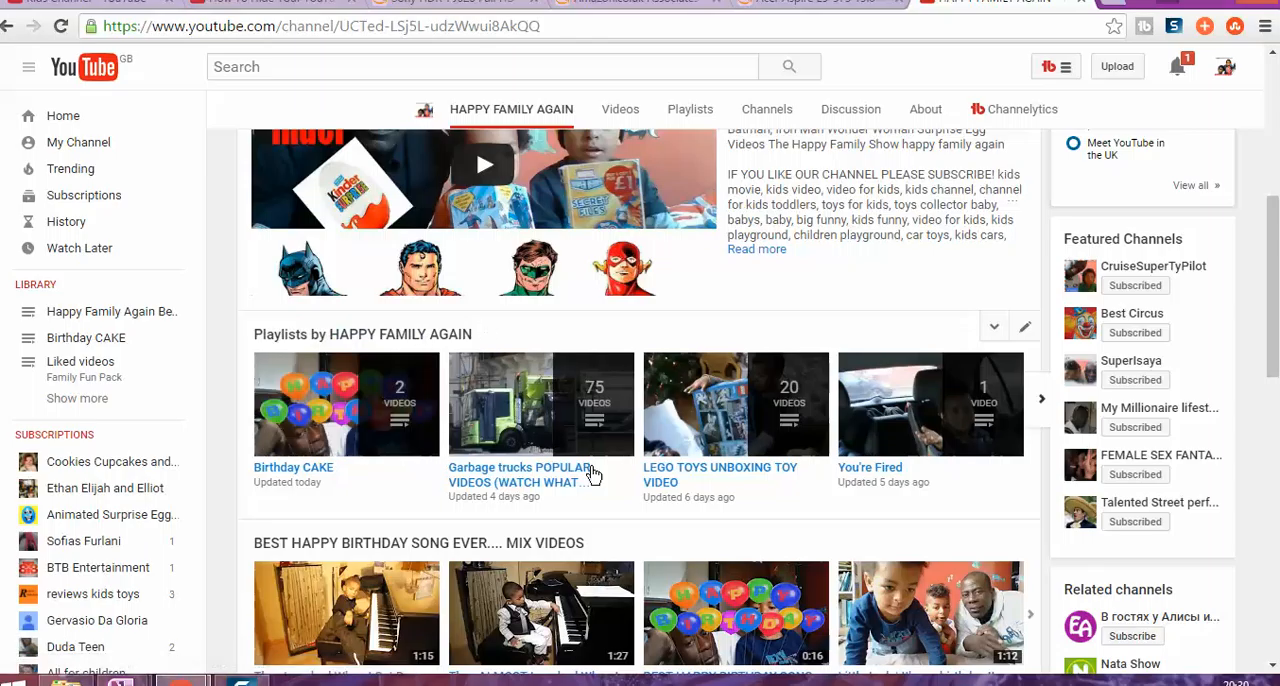
pyautogui.moveTo(984, 623)
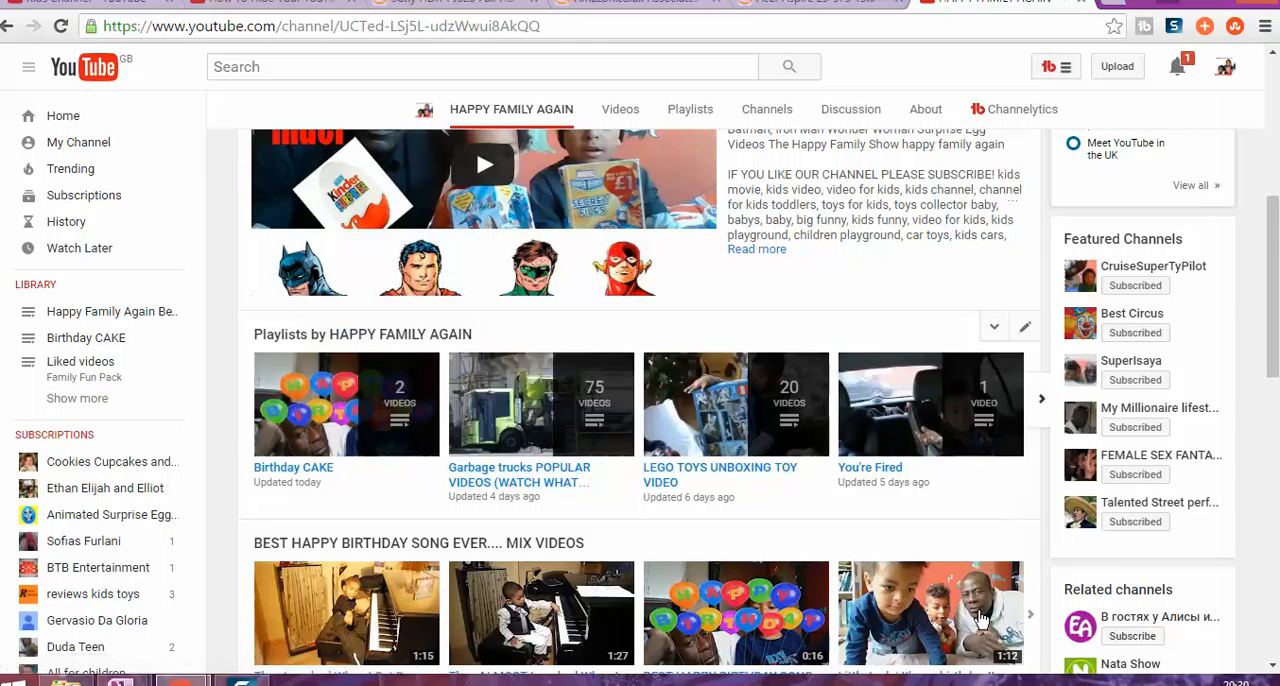
pyautogui.scroll(-3)
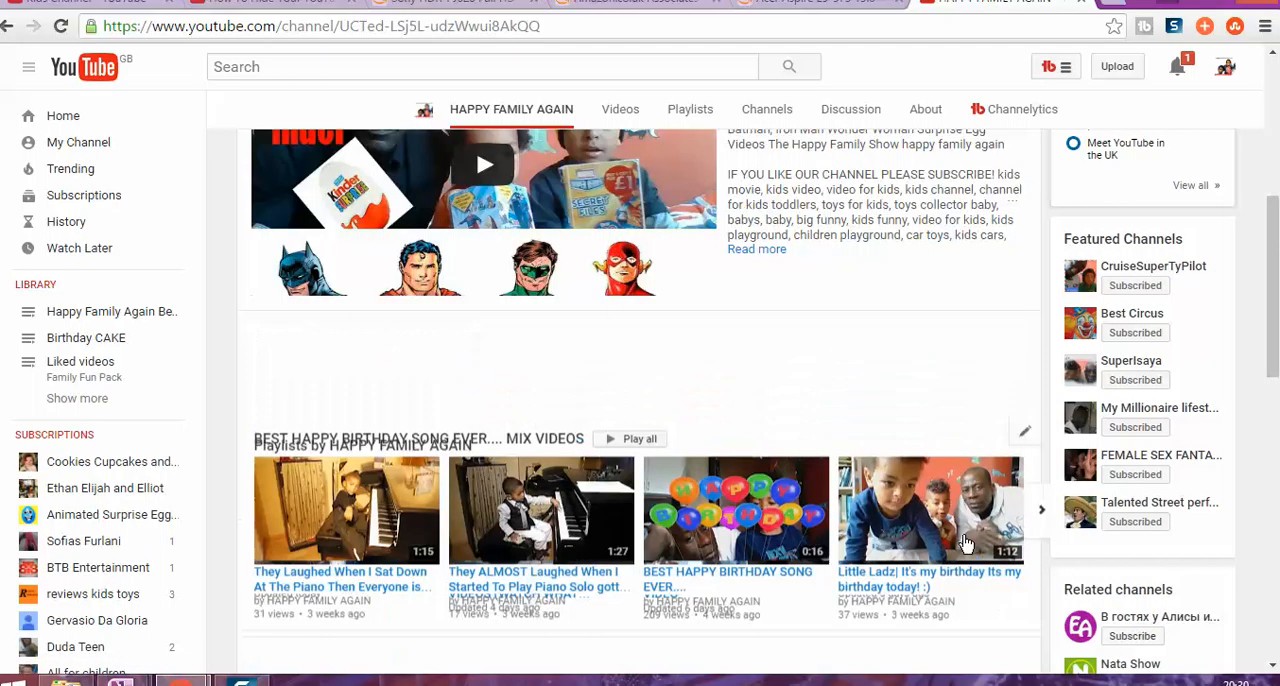
pyautogui.scroll(-3)
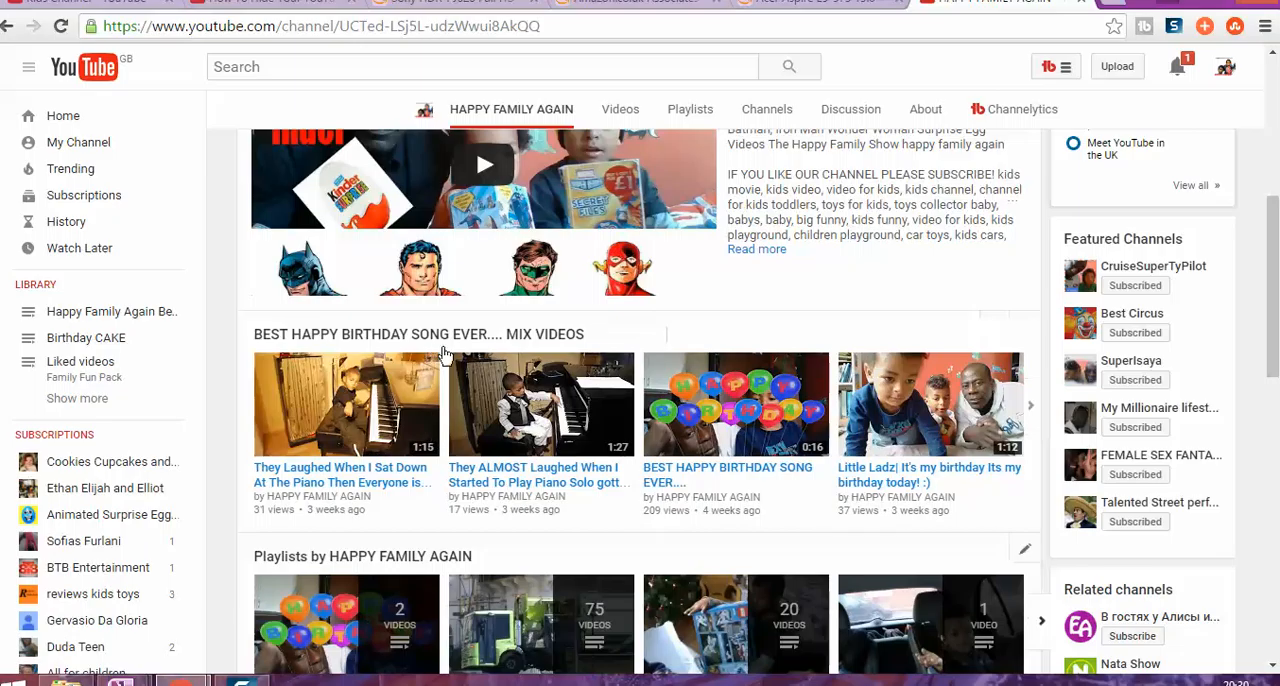
pyautogui.moveTo(575, 350)
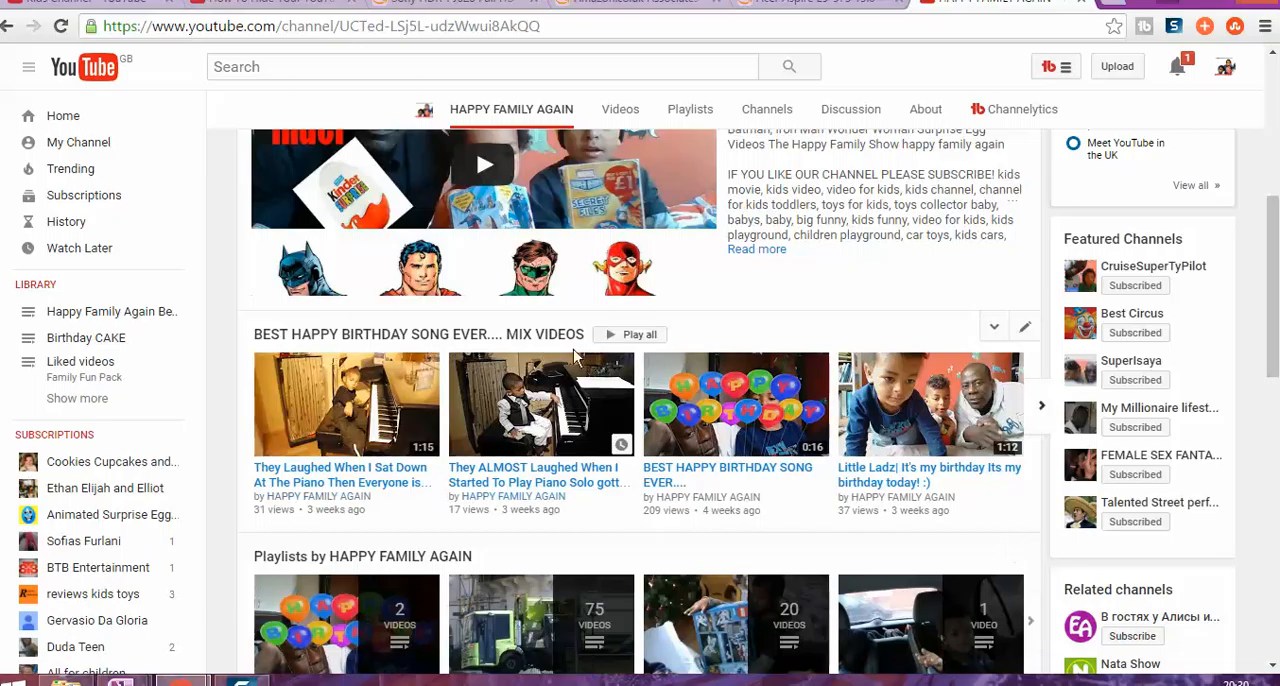
pyautogui.scroll(-3)
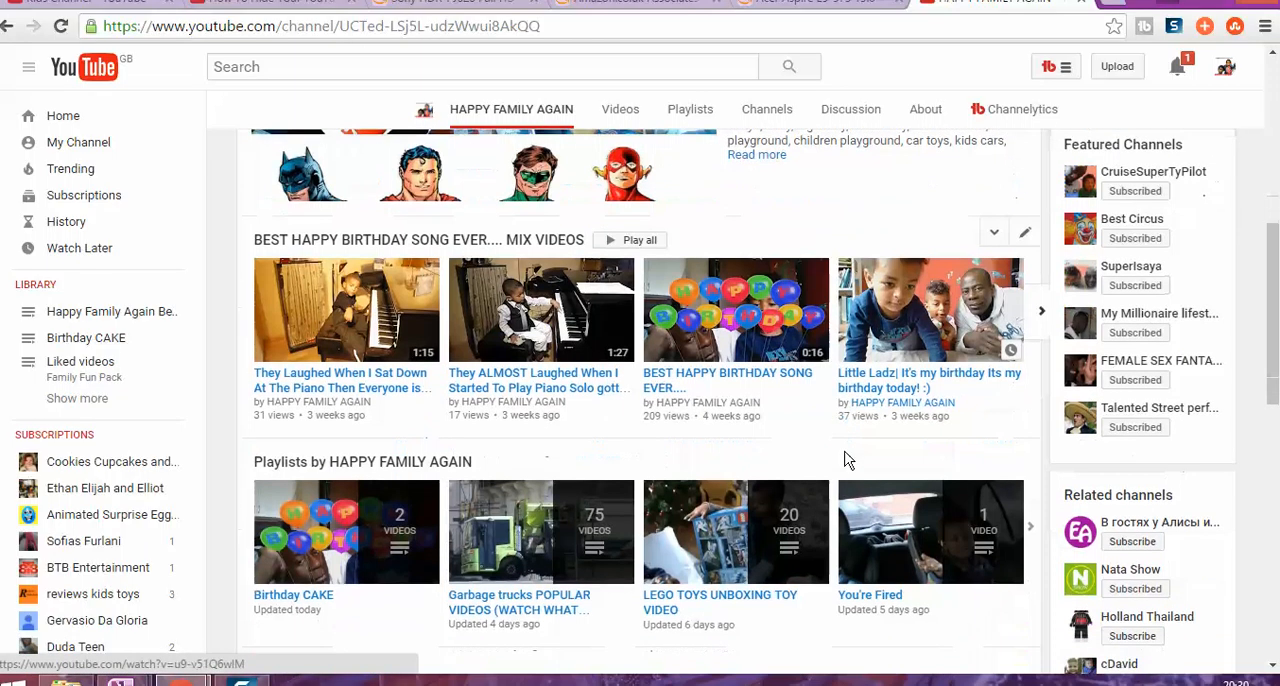
pyautogui.scroll(-3)
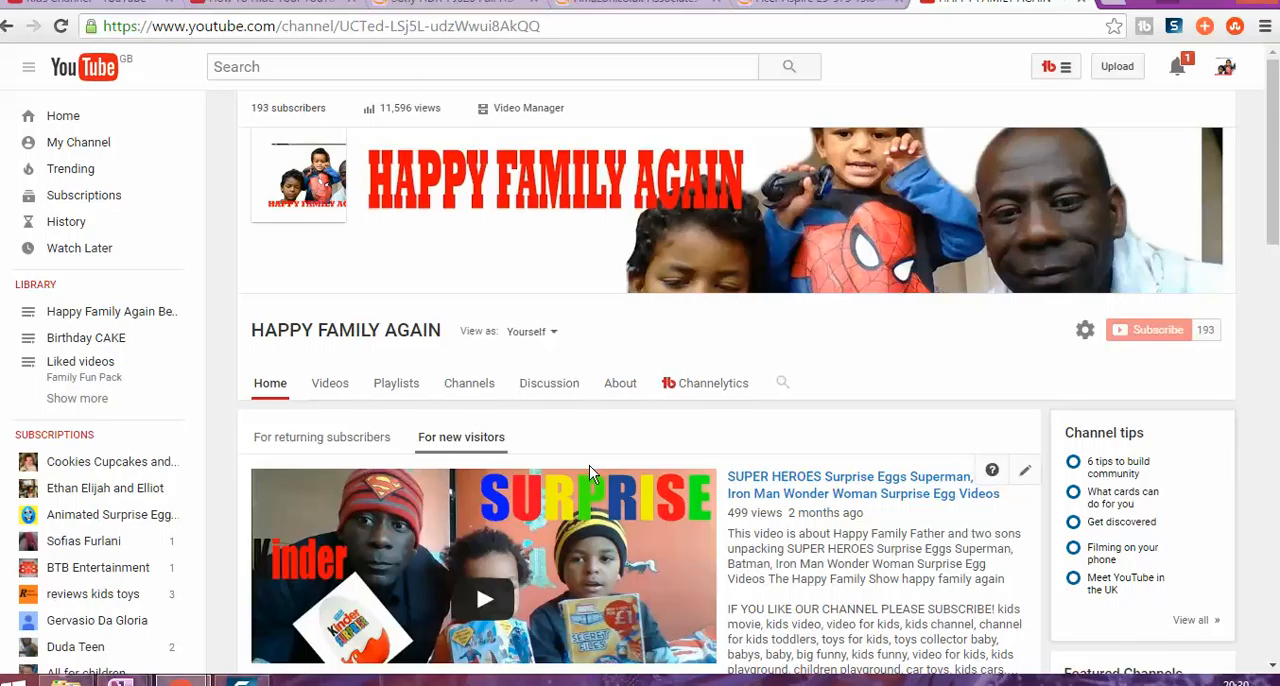
pyautogui.scroll(-3)
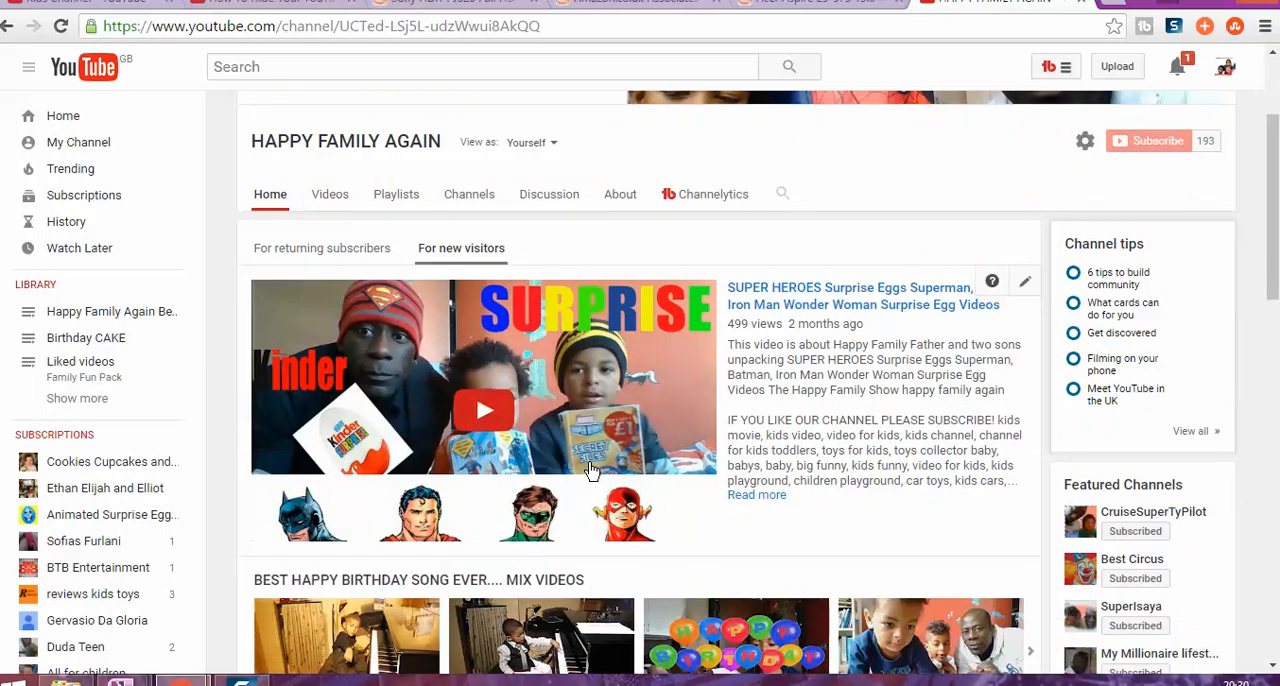